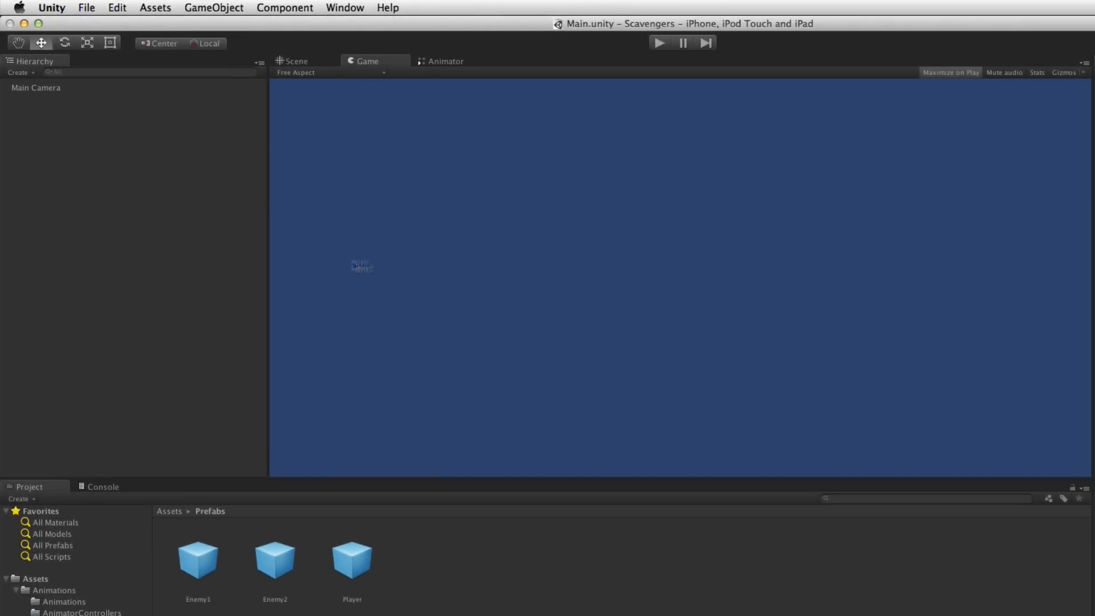
Create an empty Floor1 object with a Sprite Renderer showing the plain dirt floor tile sprite
left_click(212, 7)
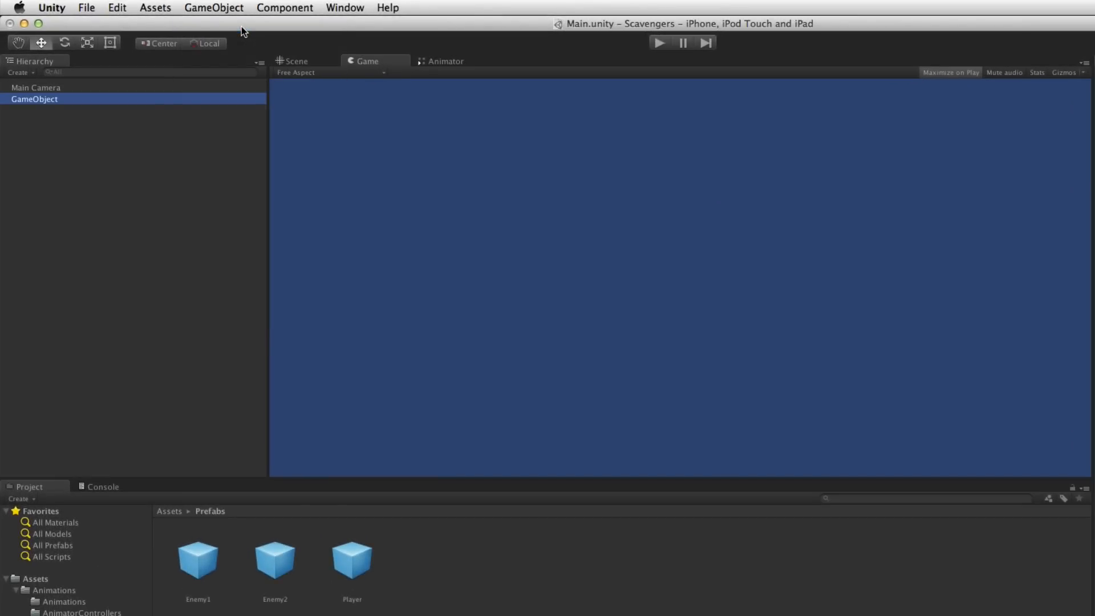
double_click(32, 98)
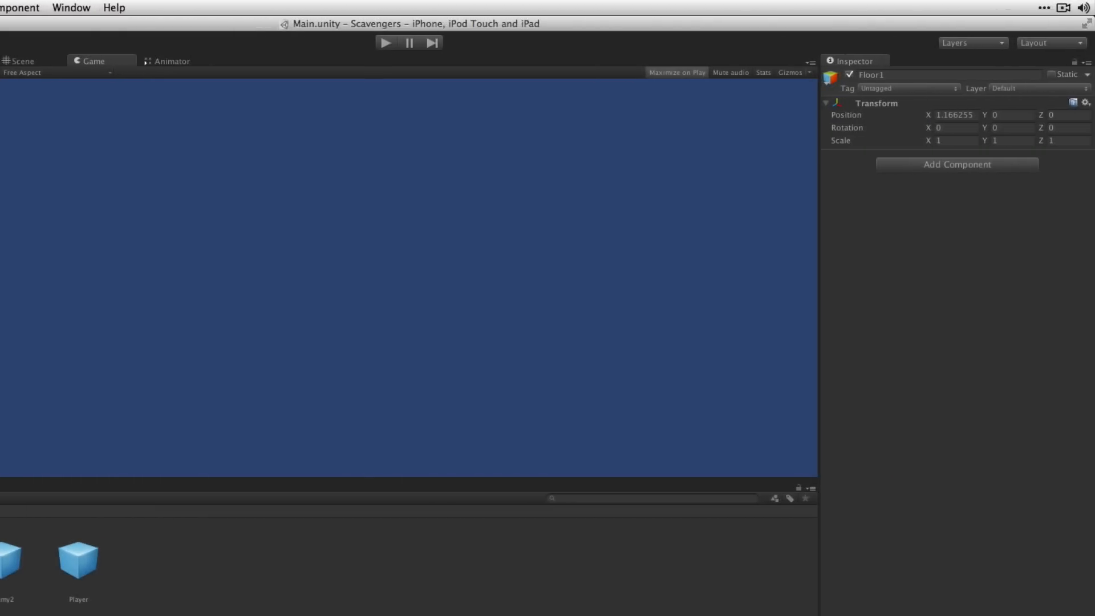
mouse_move(1006, 181)
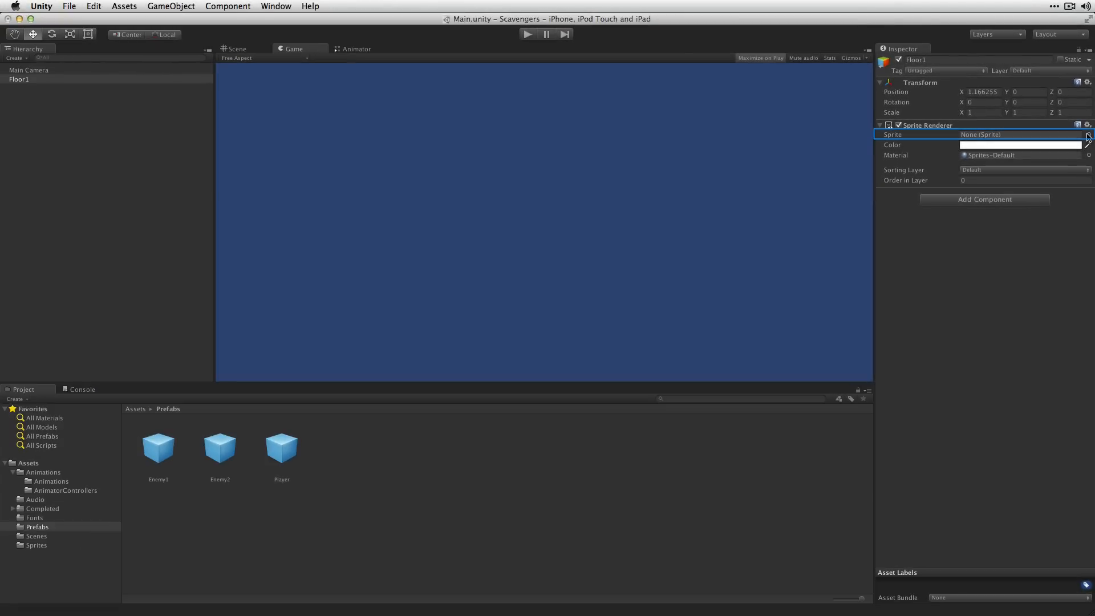
left_click(1088, 135)
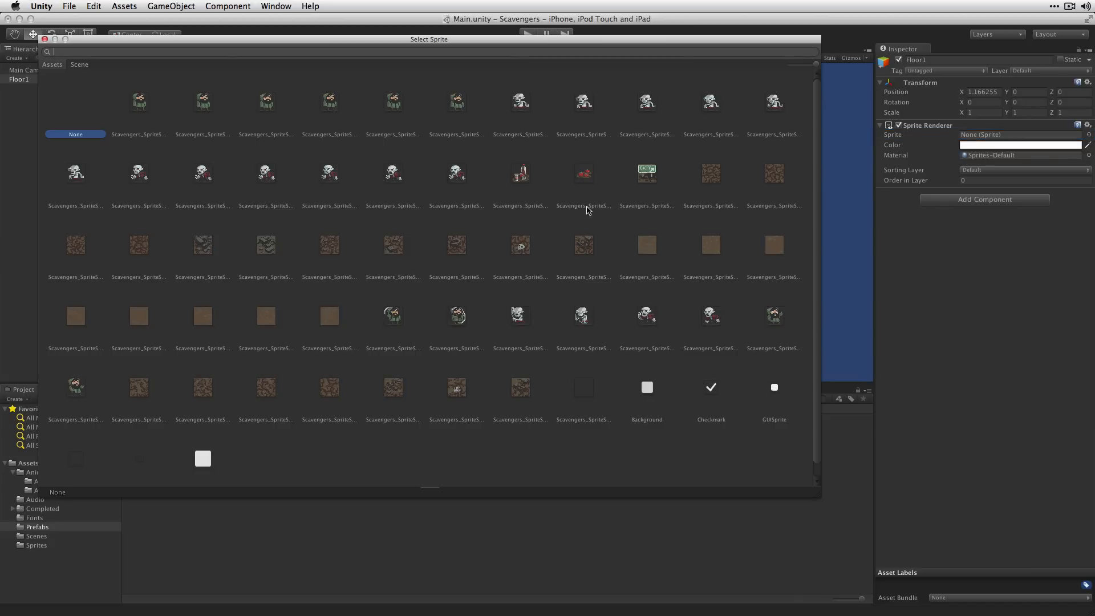
left_click(647, 244)
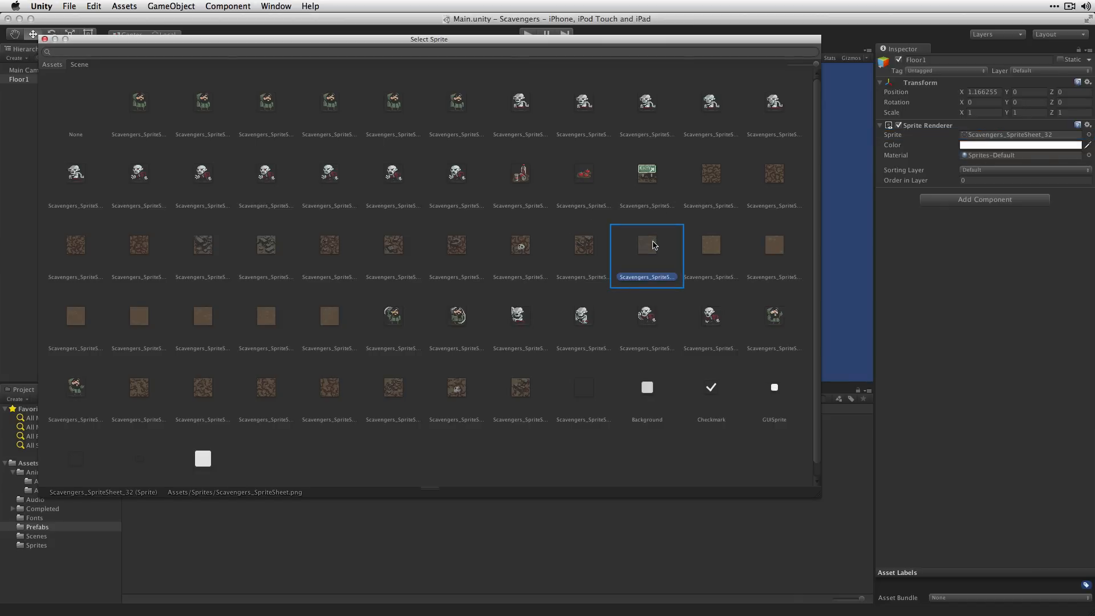
mouse_move(647, 252)
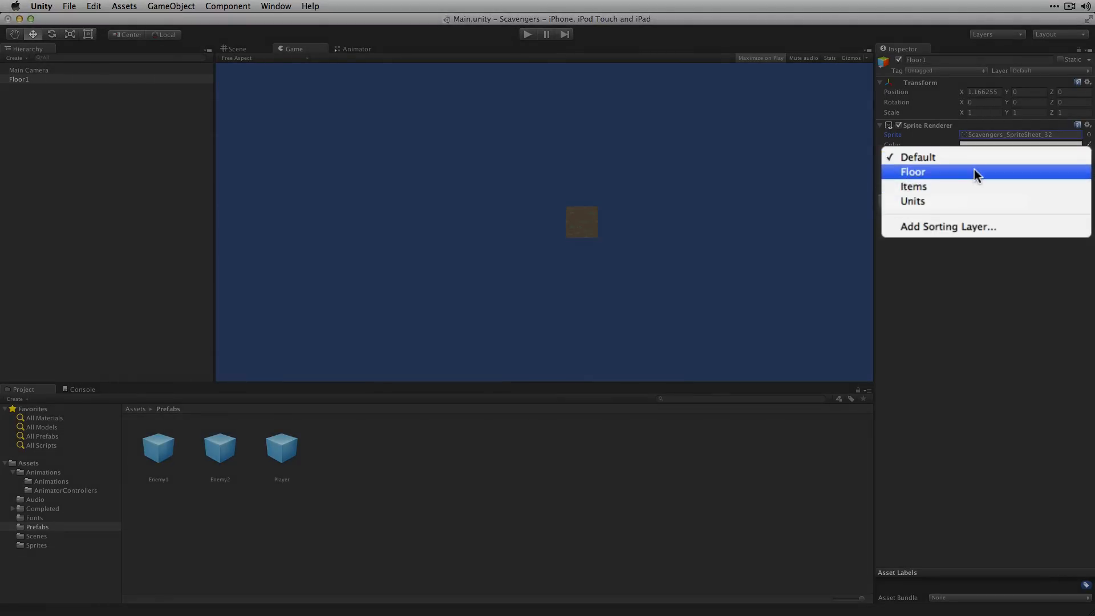
Set Floor1's Sprite Renderer sorting layer to Floor
left_click(913, 171)
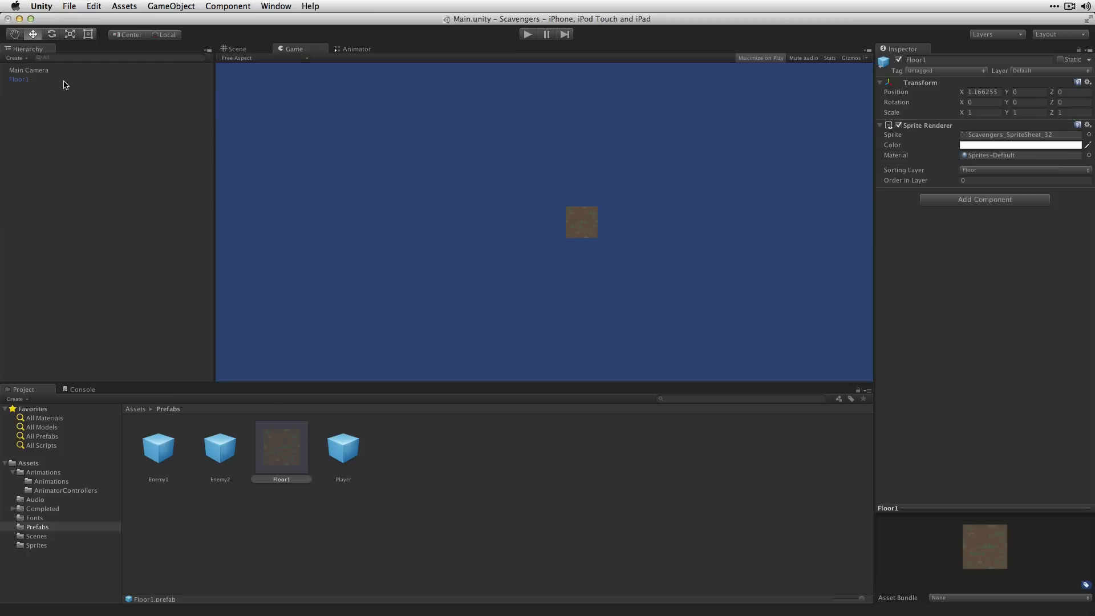
Give the tile a different dirt floor sprite for Floor2, then rename the object Floor3
left_click(19, 80)
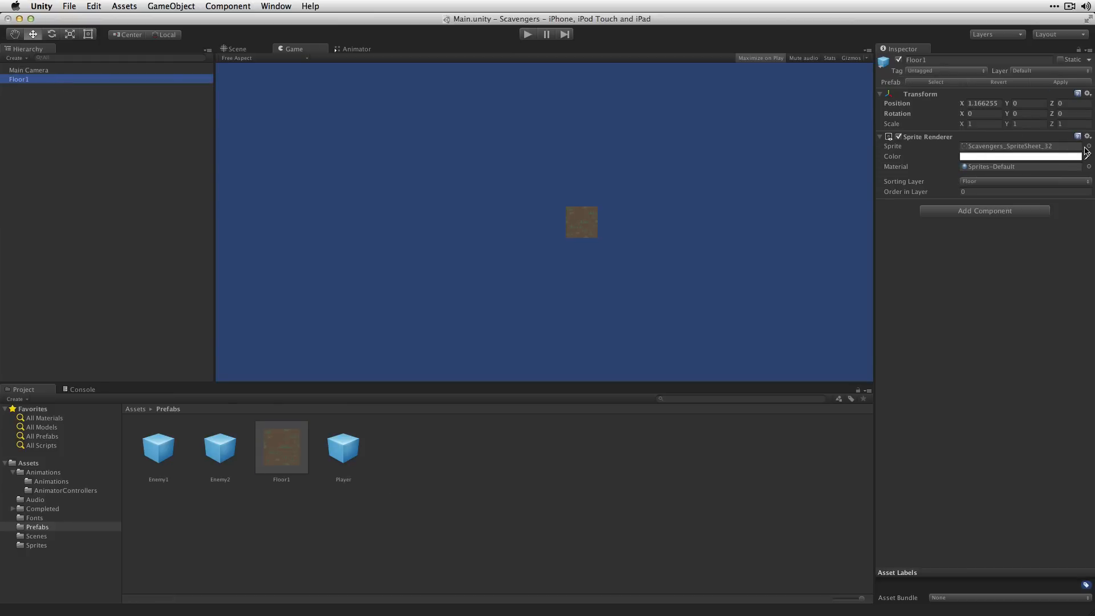
left_click(1089, 146)
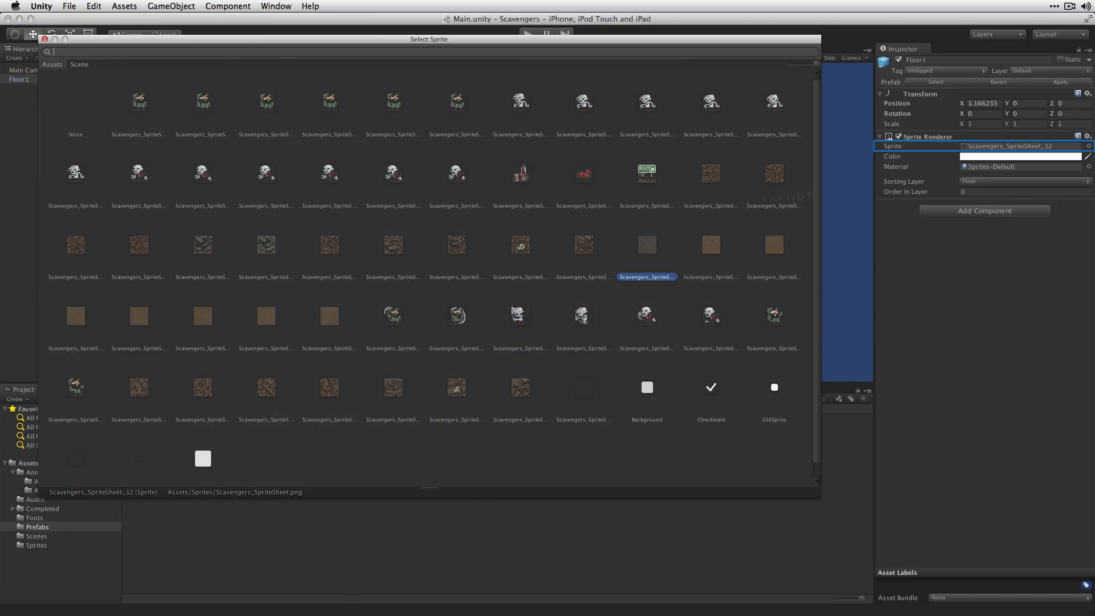
left_click(711, 244)
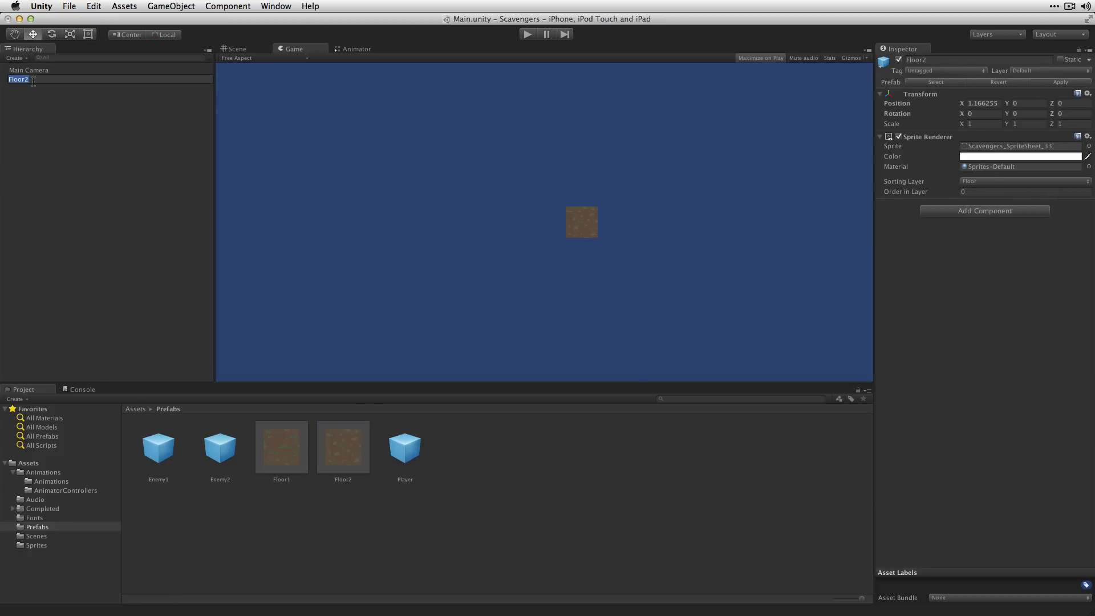
type("Floor3")
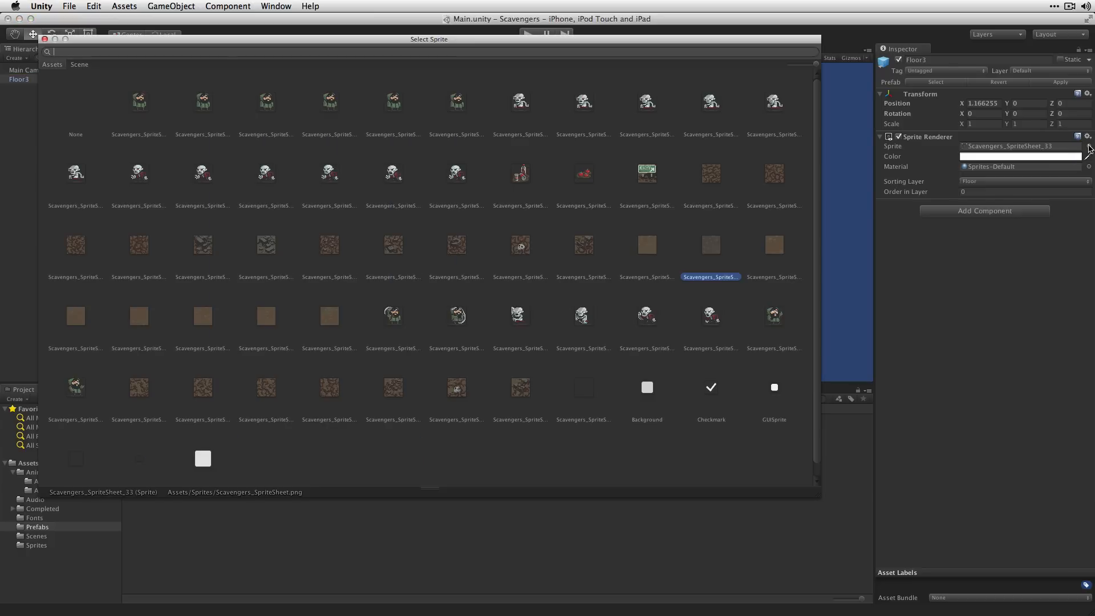
mouse_move(779, 247)
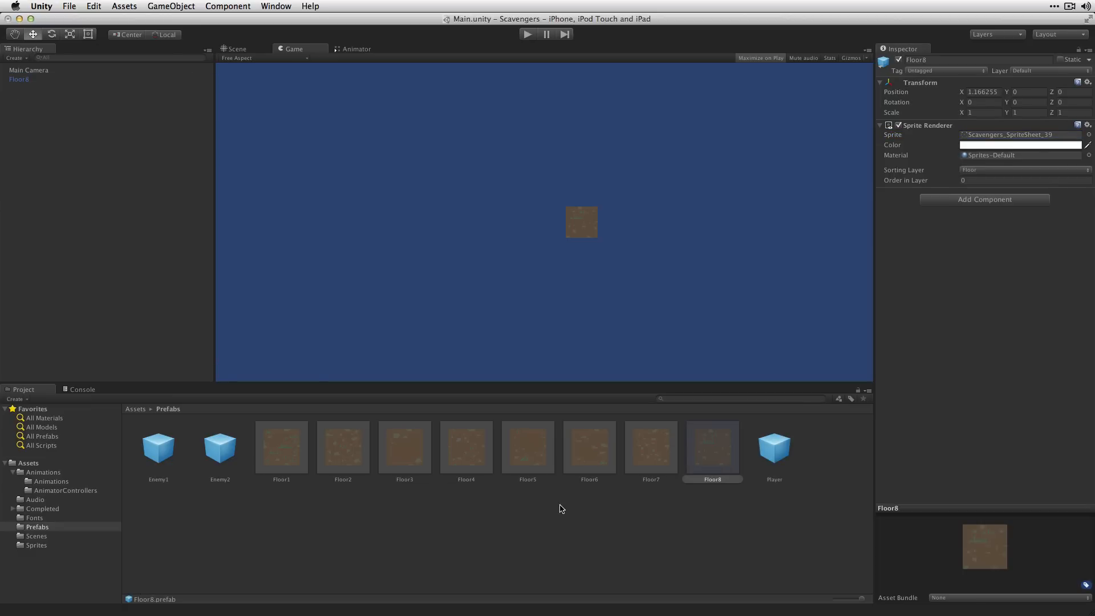
Turn the tile into an Exit object with the exit sign sprite and a Box Collider 2D
left_click(18, 80)
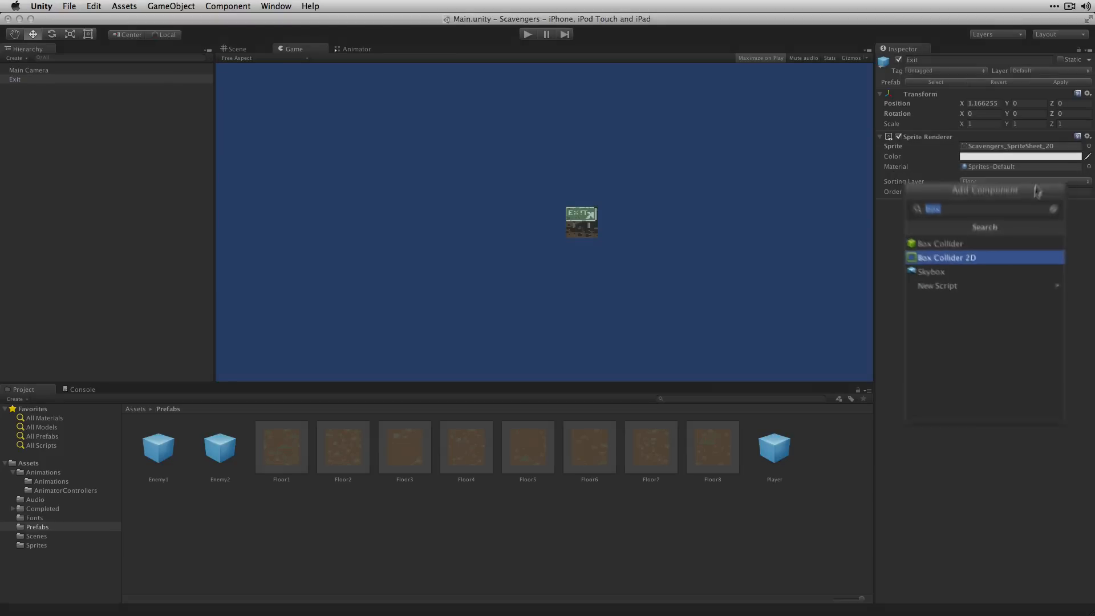
left_click(947, 258)
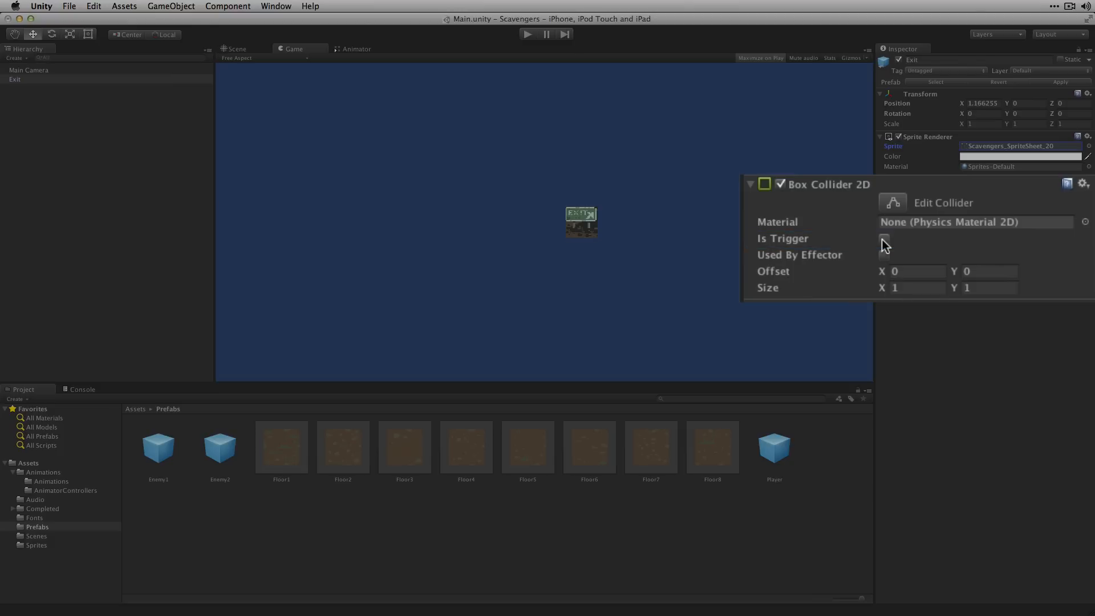
Make the Exit collider a trigger and put Exit on the Items sorting layer
left_click(884, 242)
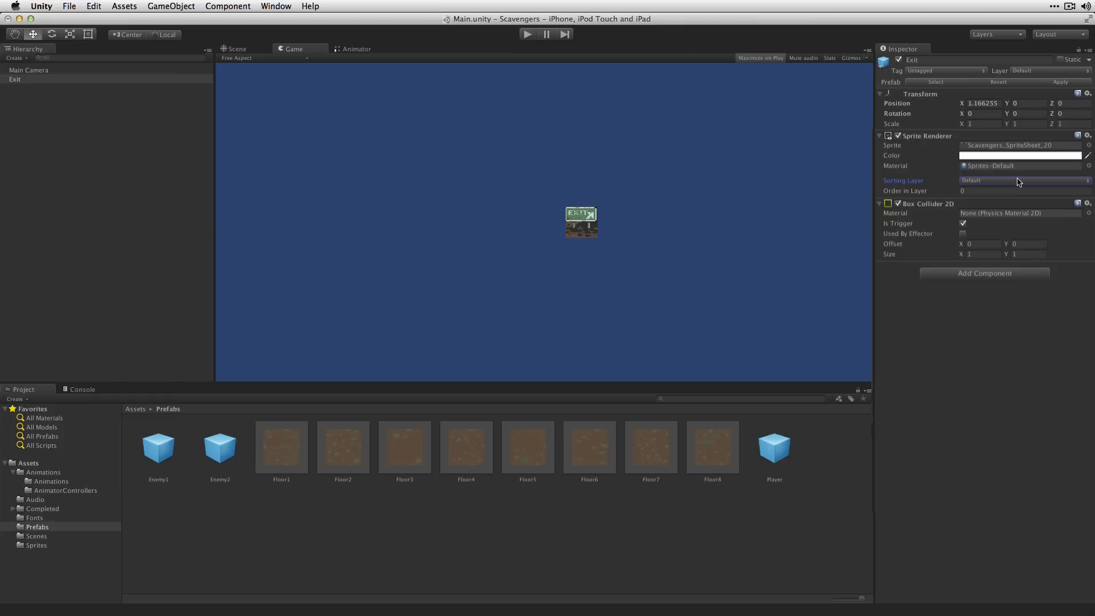
left_click(1023, 181)
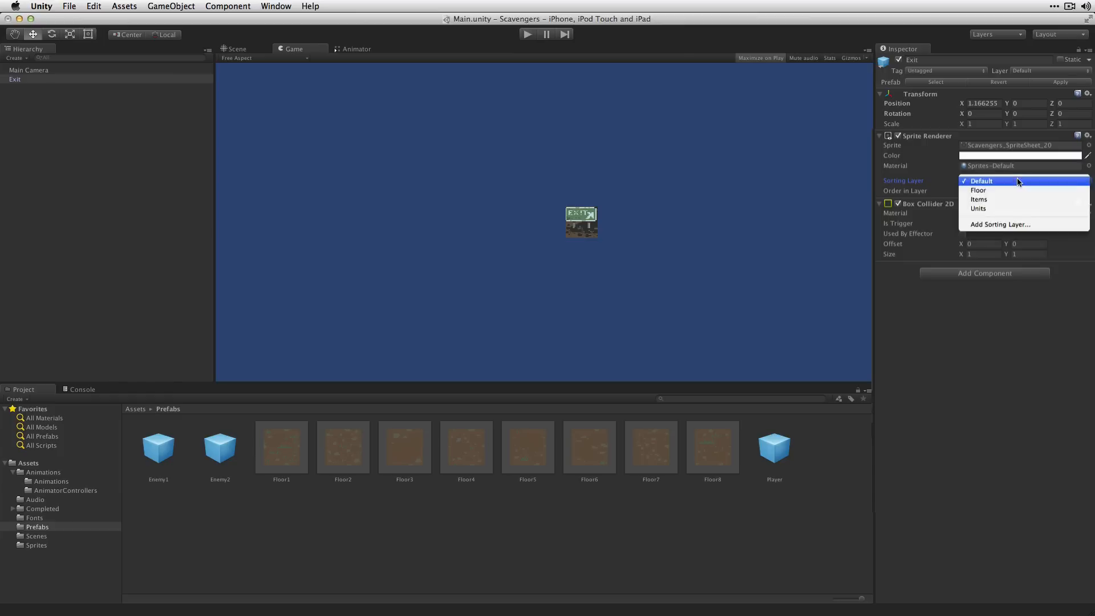
left_click(979, 198)
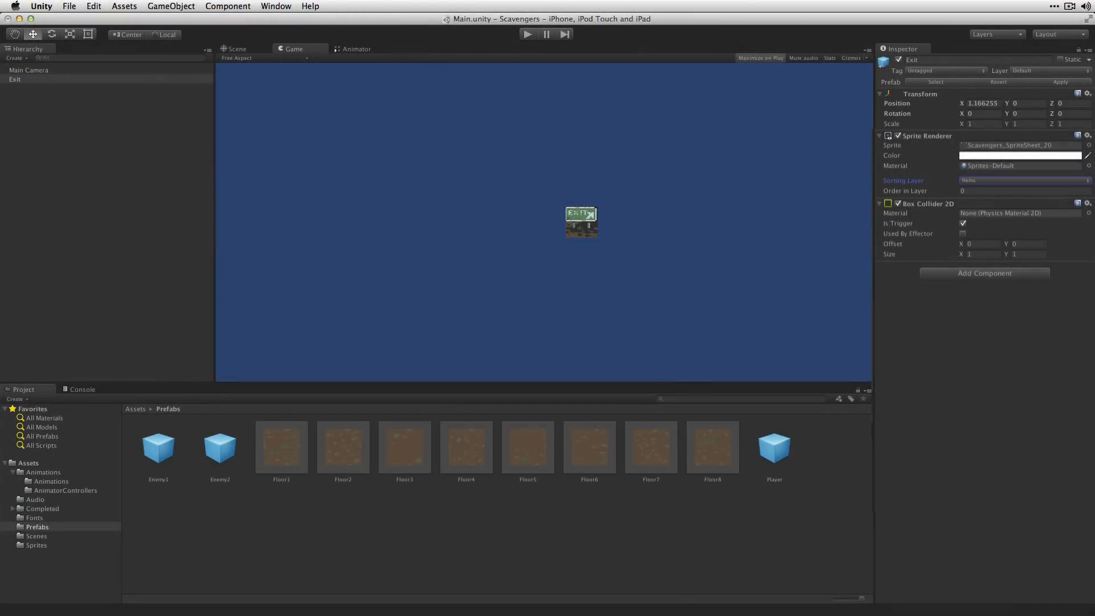
left_click(11, 79)
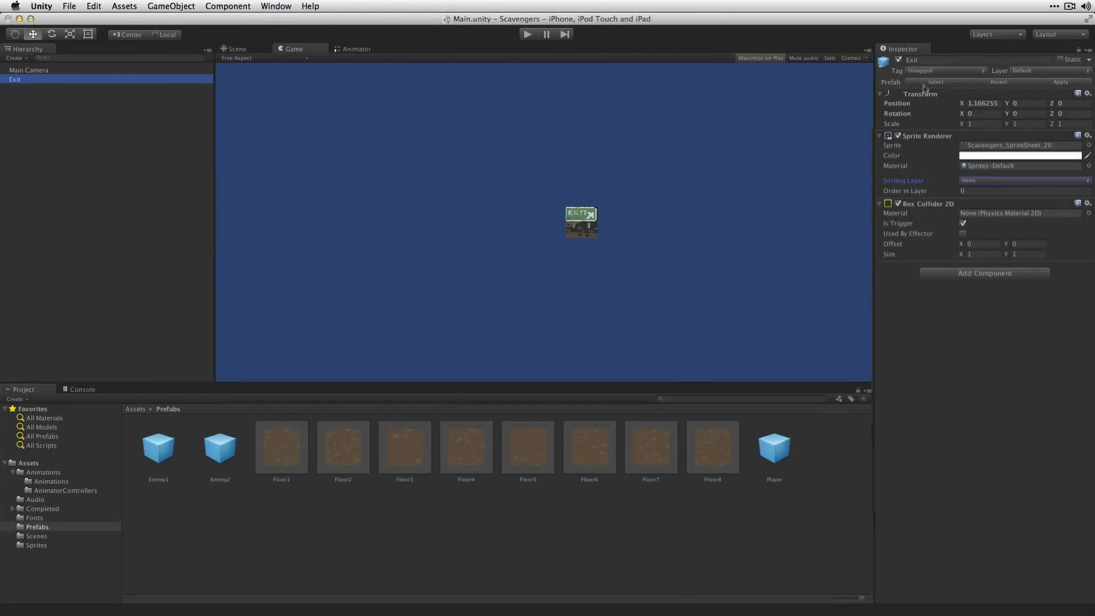
Tag the object Exit and select it in the Hierarchy ready to save as a prefab
left_click(943, 71)
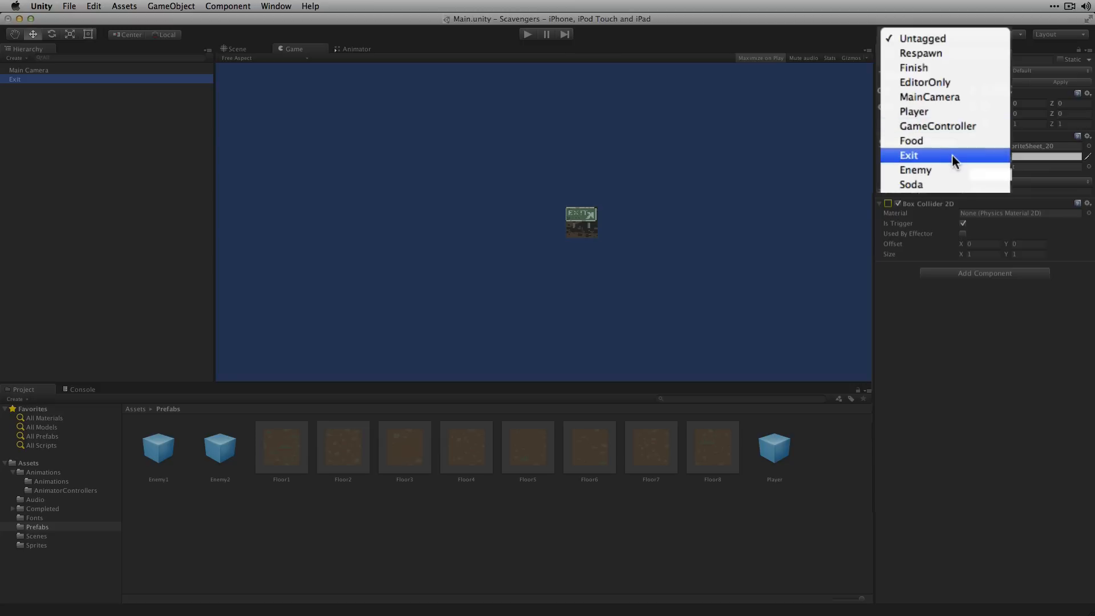
mouse_move(964, 158)
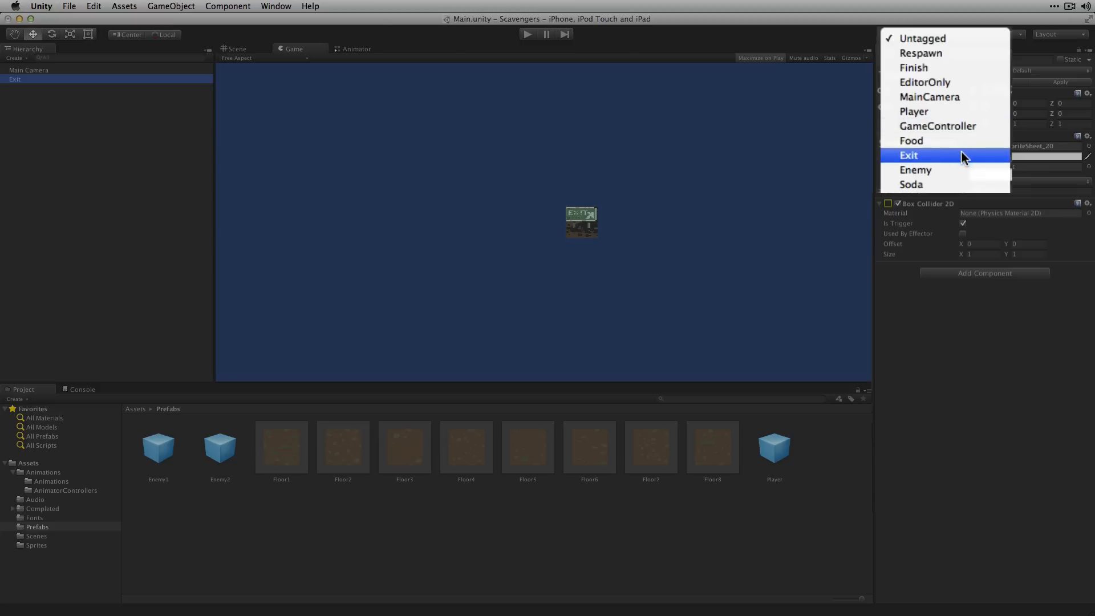
left_click(908, 155)
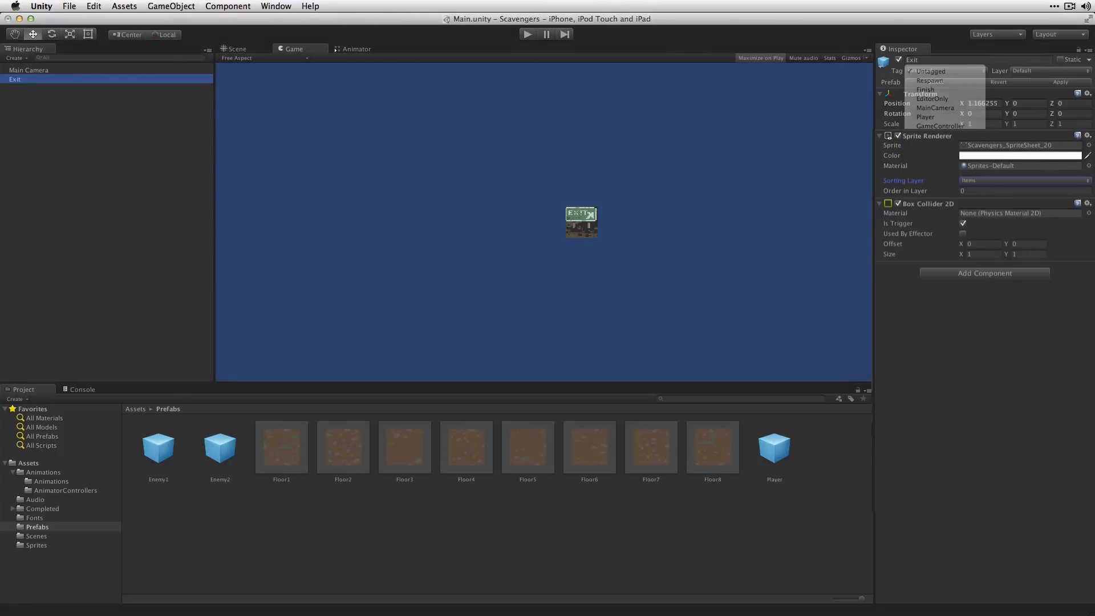
left_click(926, 71)
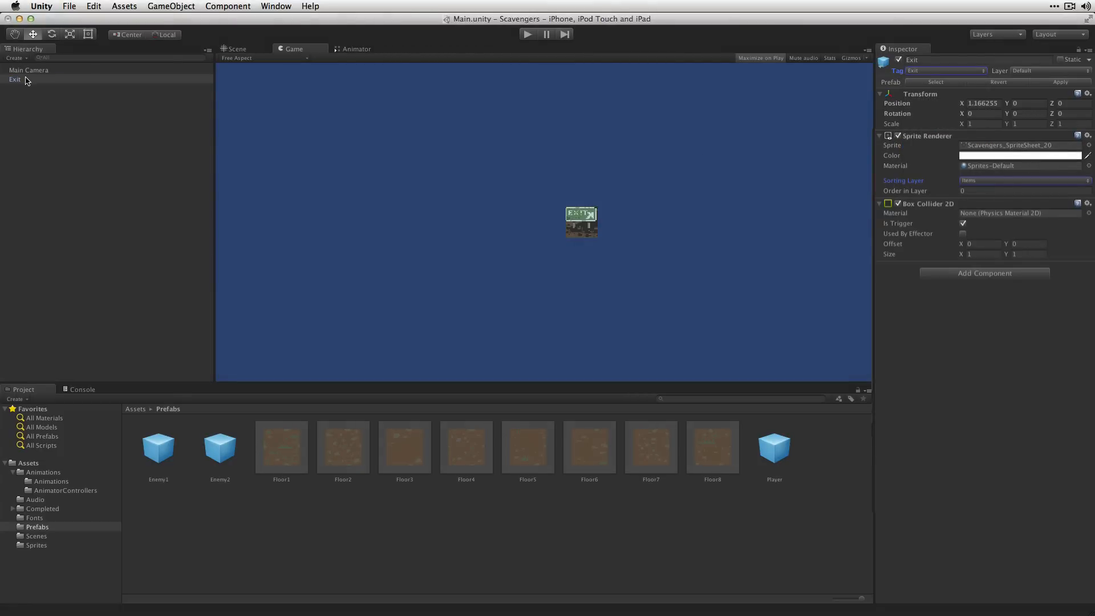
left_click(14, 80)
type("Food")
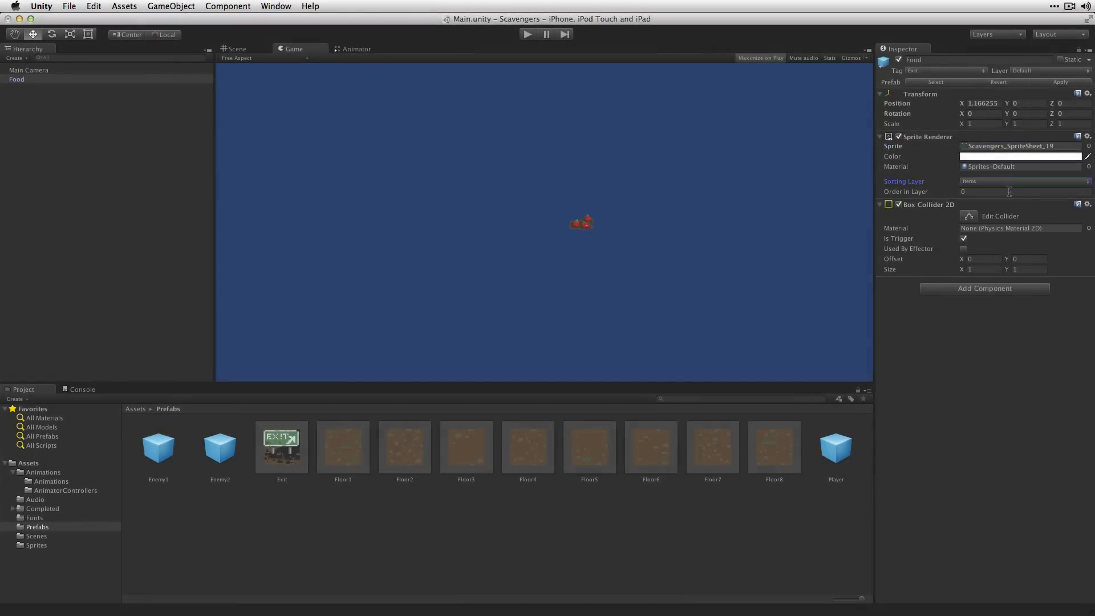
Tag the food-sprite object Food and select it to save as the Food prefab
left_click(946, 71)
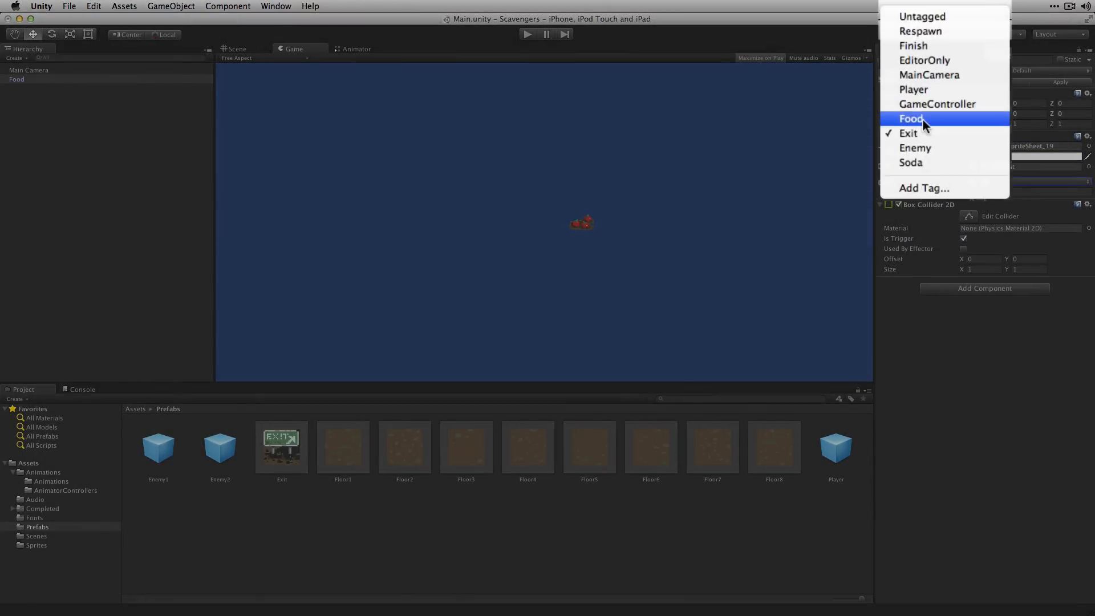
left_click(910, 118)
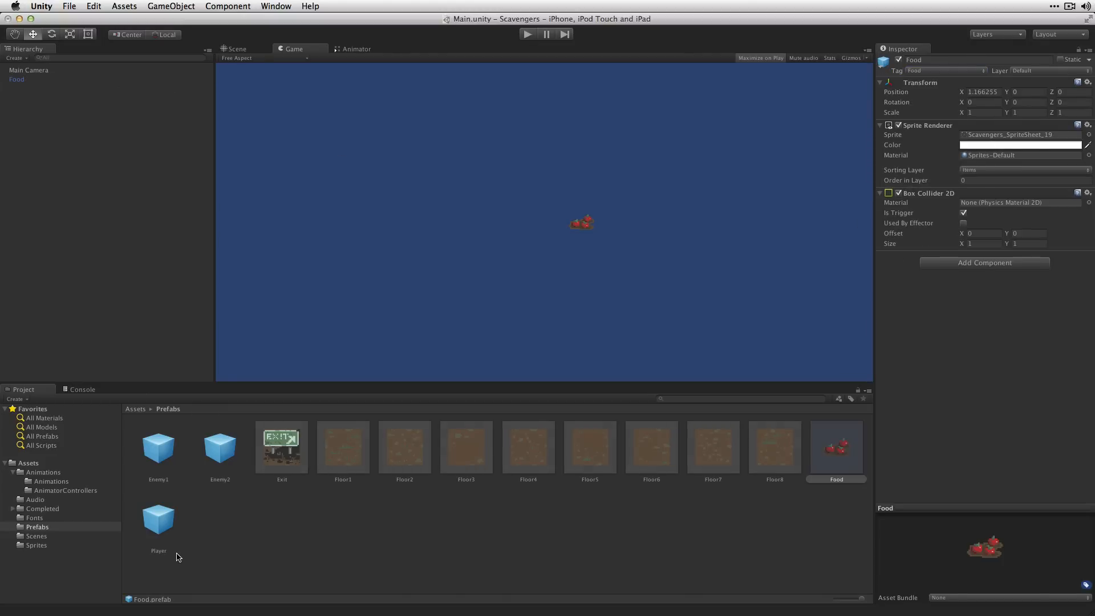
left_click(16, 80)
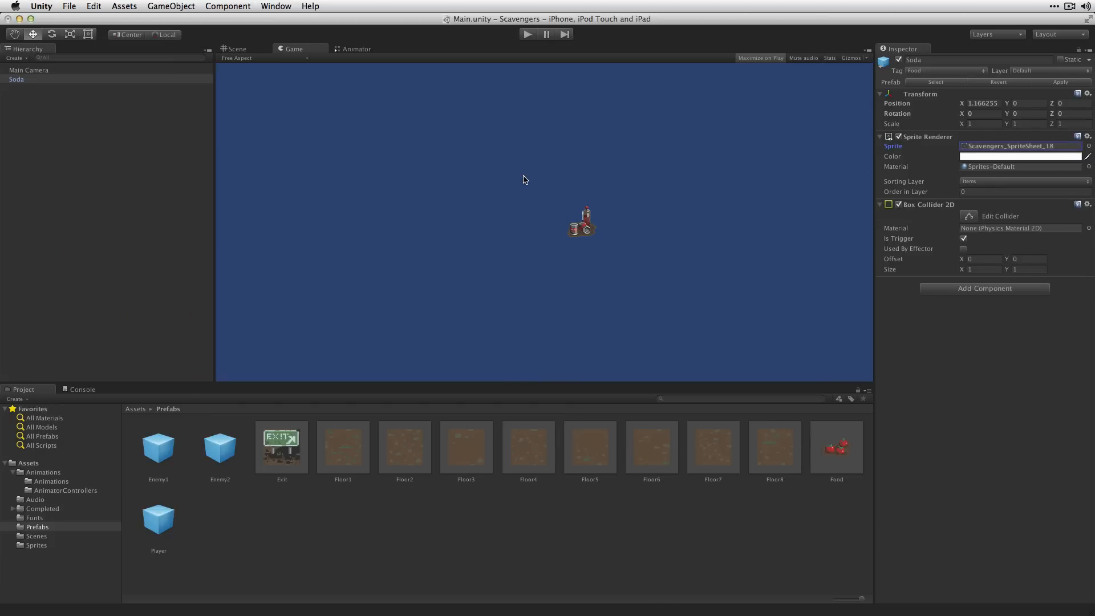
Tag the Soda object with the Soda tag
left_click(944, 70)
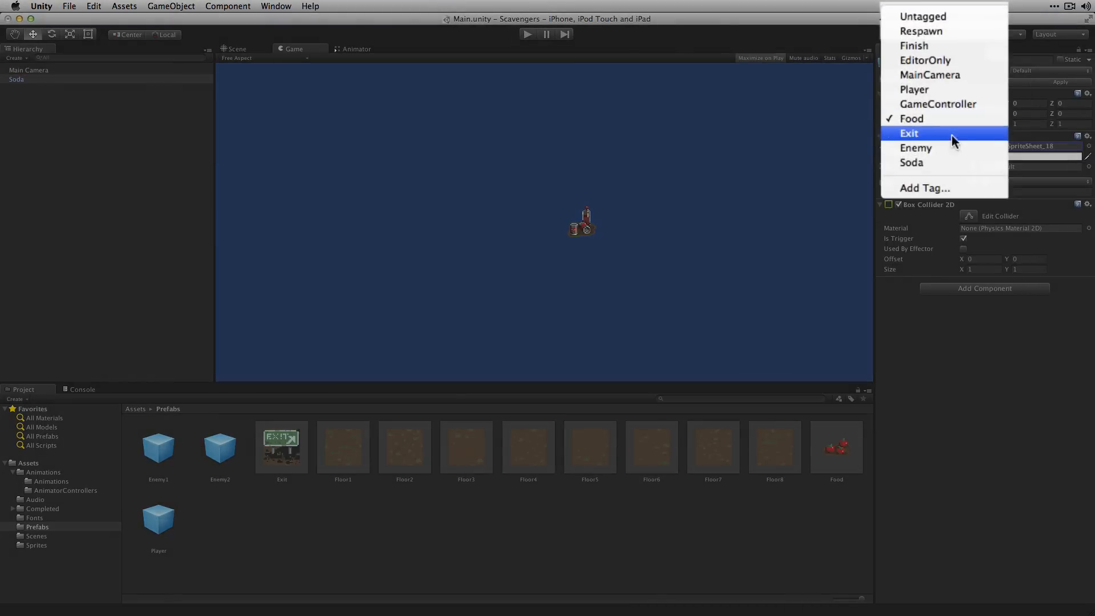
mouse_move(943, 164)
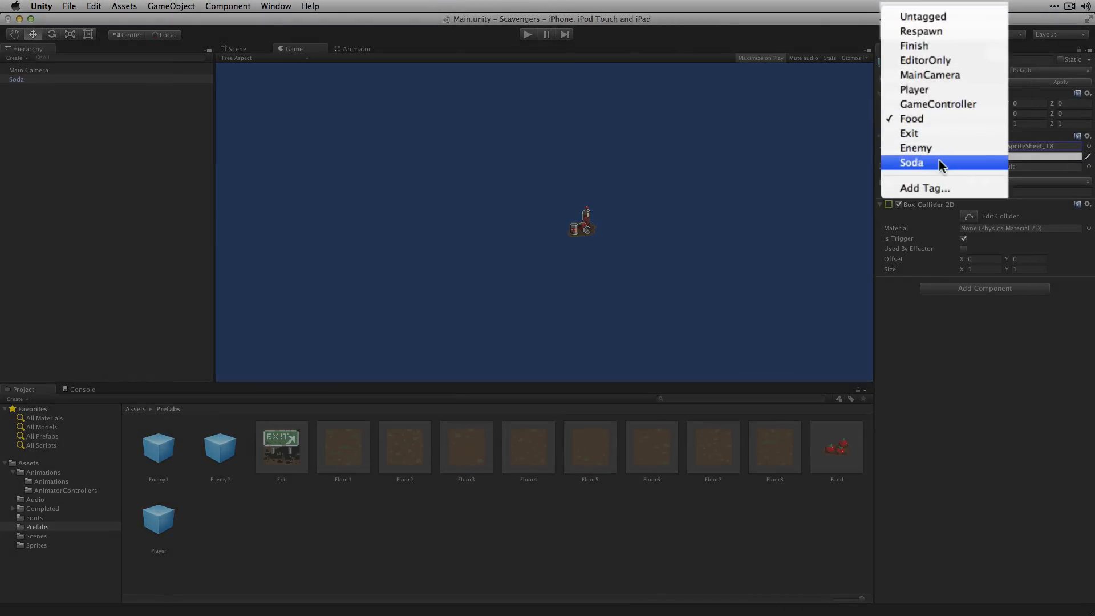
left_click(911, 162)
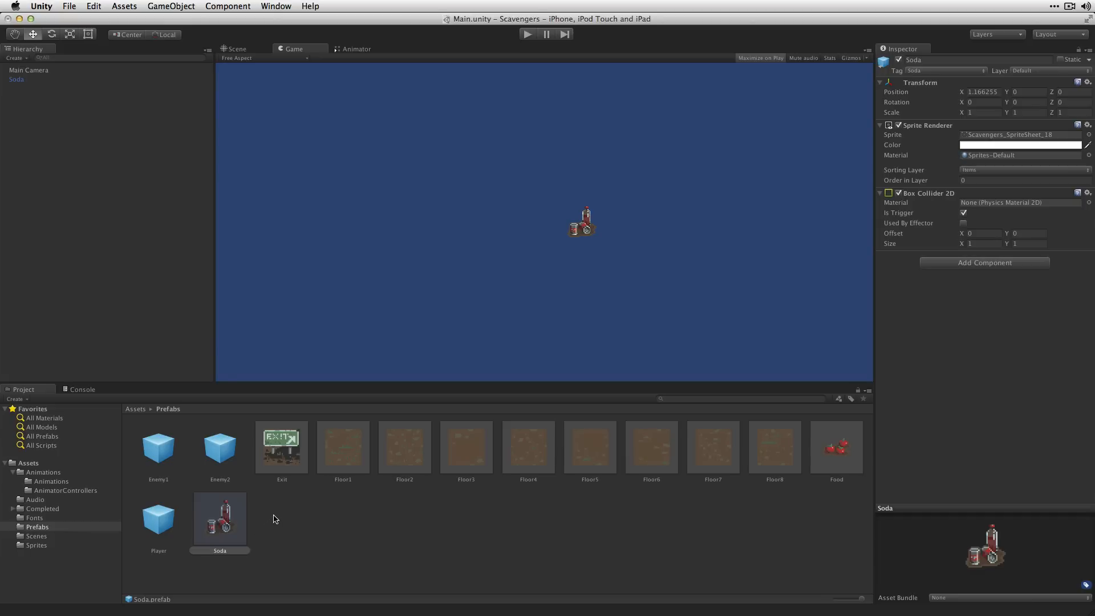
Rename Soda to OuterWall1, give it an outer wall sprite and a non-trigger collider
left_click(17, 80)
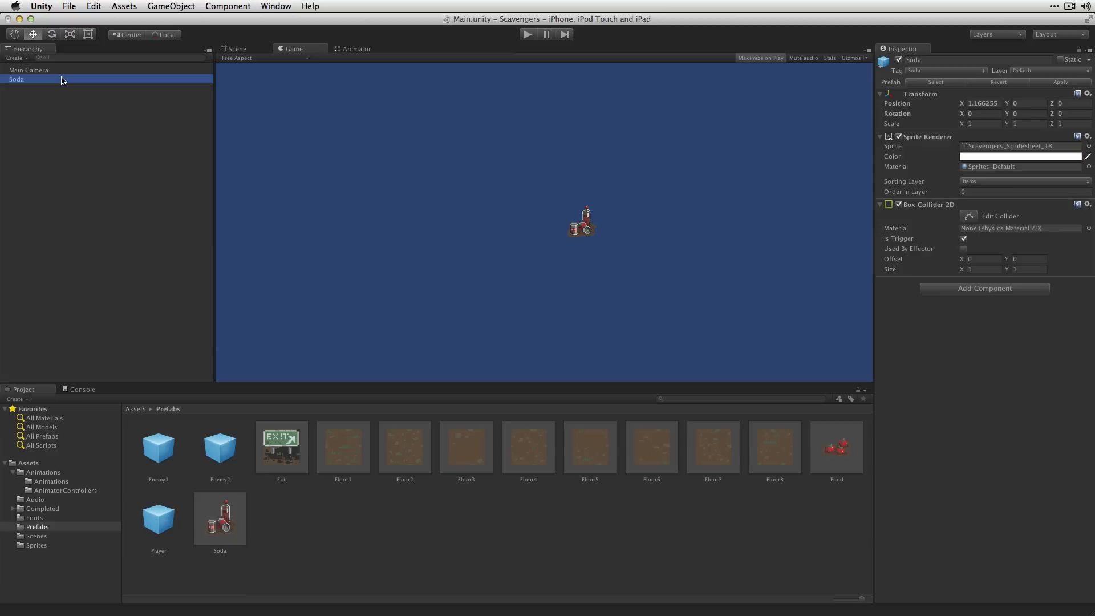
type("OuterWall1")
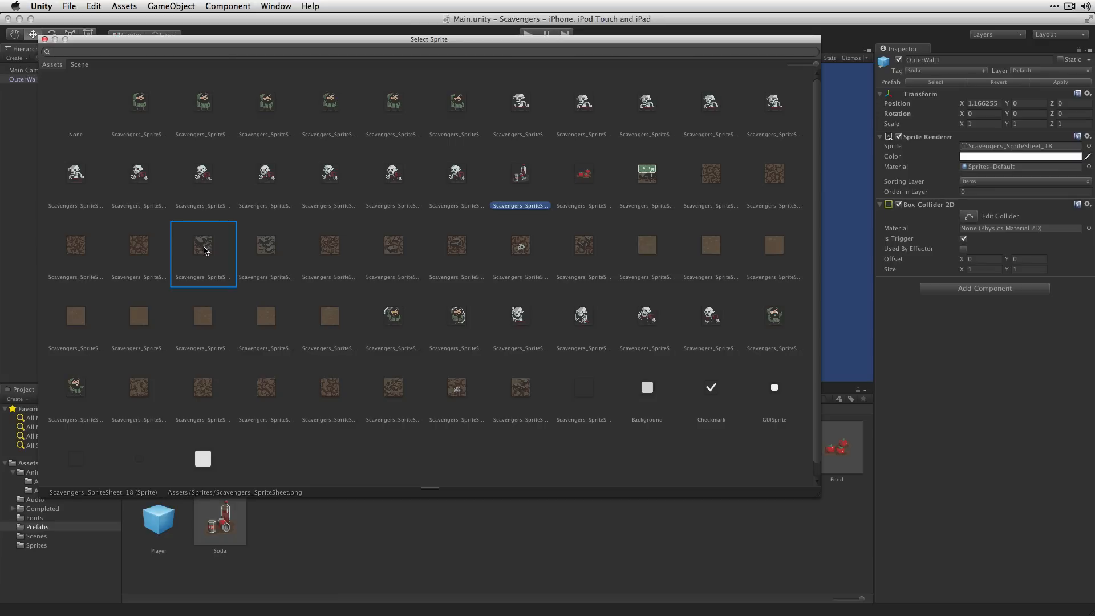
left_click(203, 244)
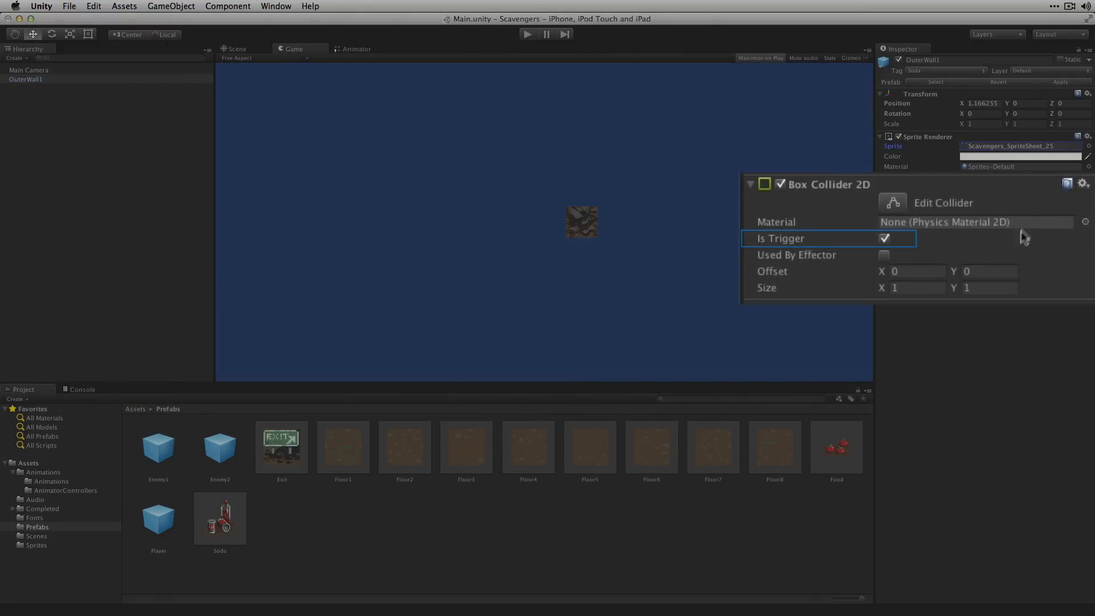
left_click(884, 239)
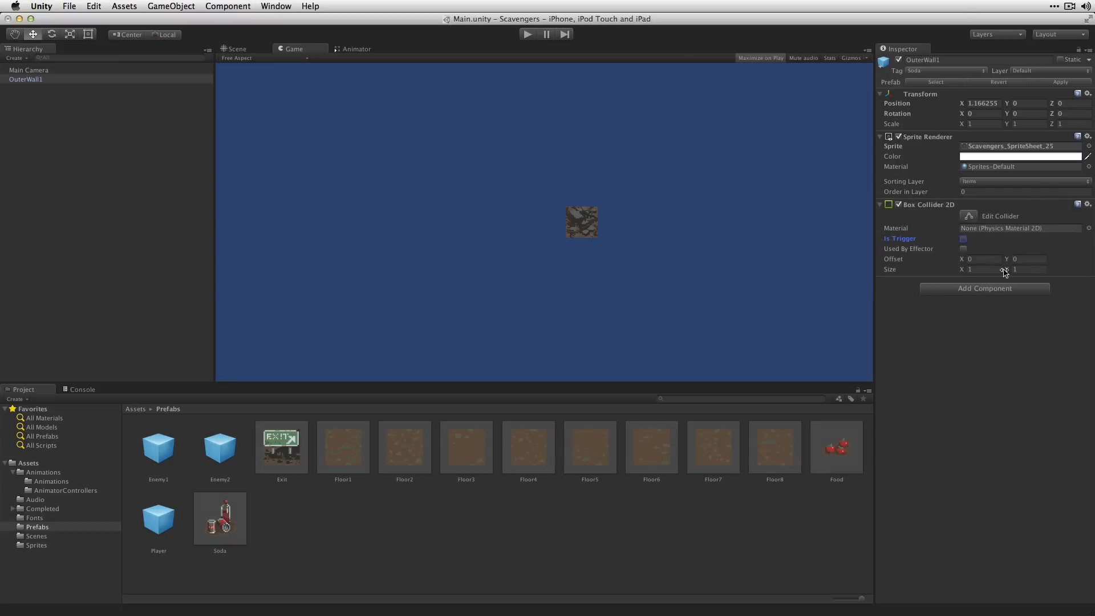
Set OuterWall1 Untagged on BlockingLayer with Floor sorting layer, then rename the object OuterWall2
left_click(945, 71)
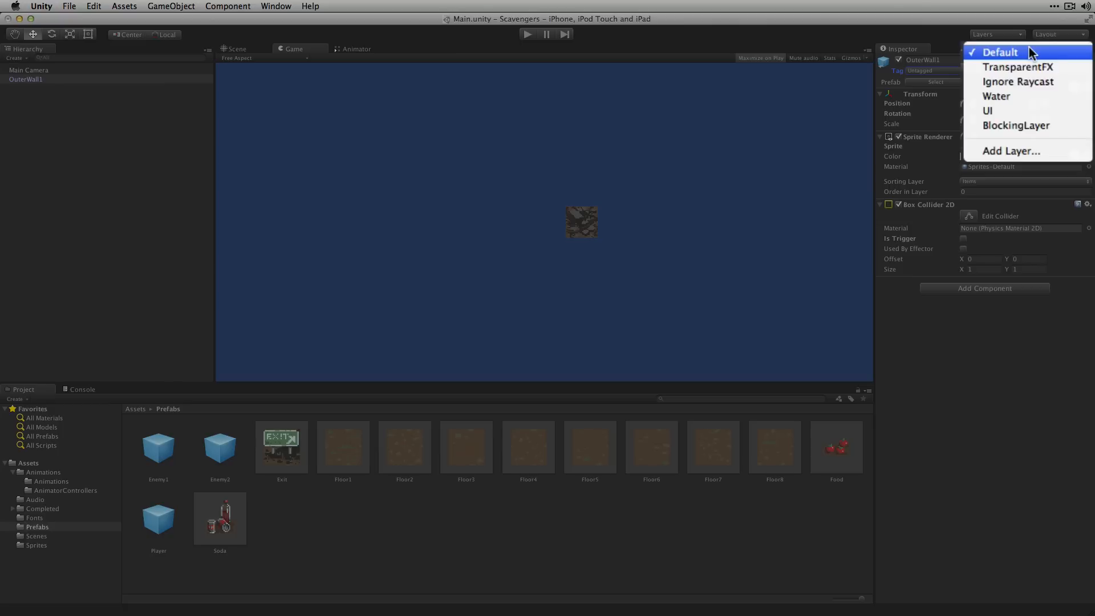
left_click(1015, 126)
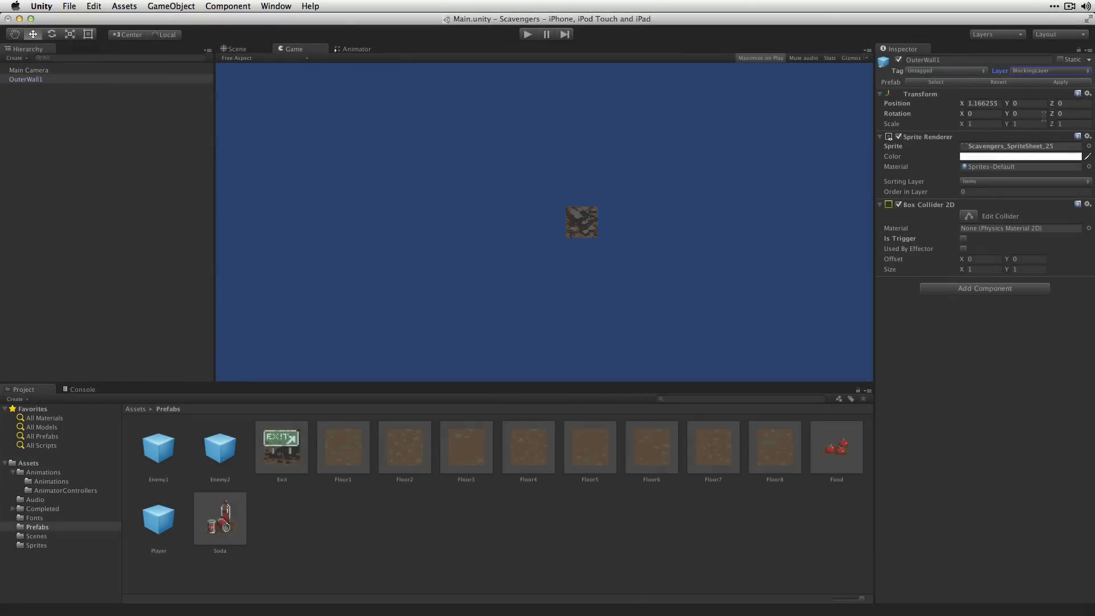
left_click(1025, 180)
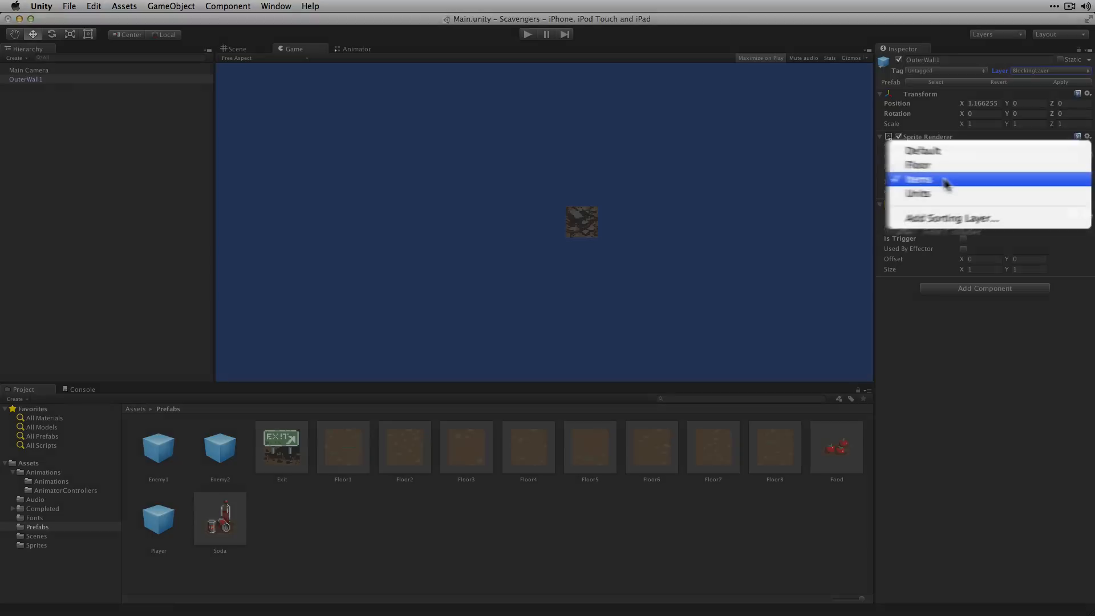
left_click(919, 164)
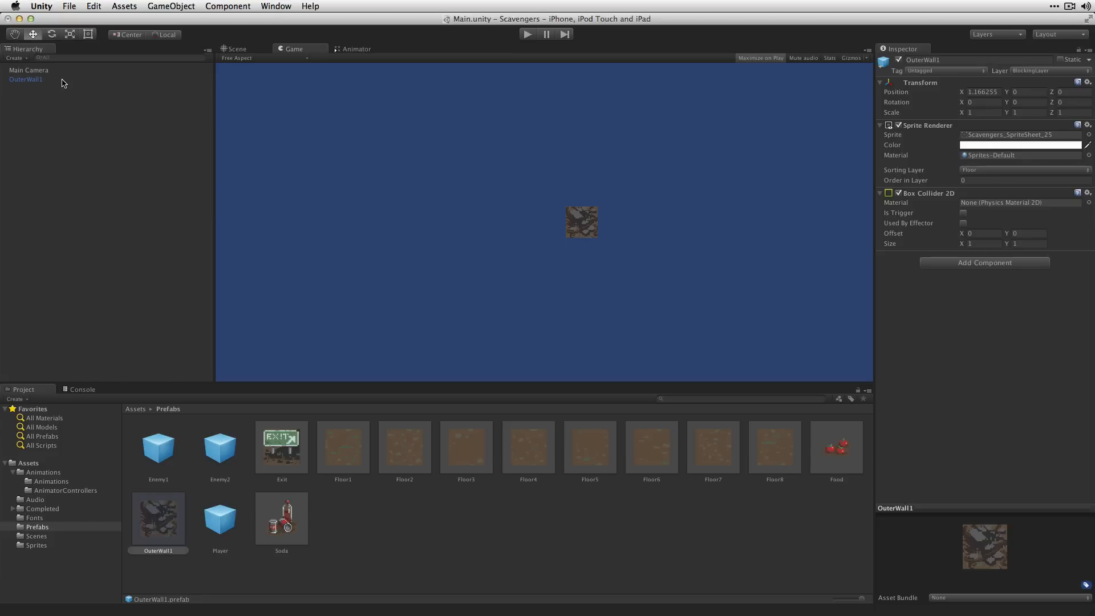
double_click(25, 79)
type("2")
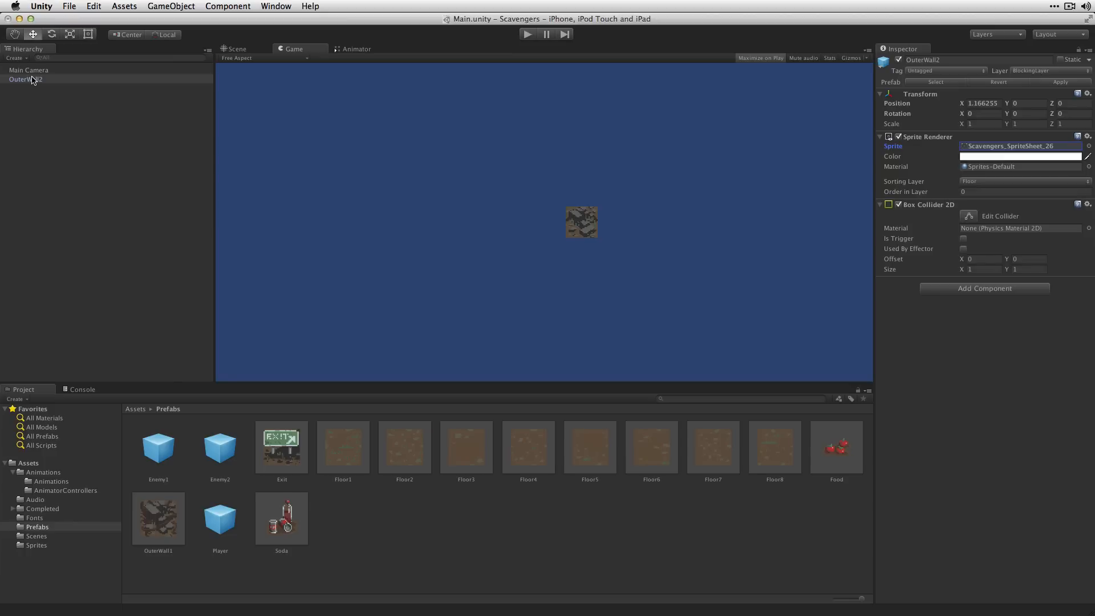
Save OuterWall2 with its new wall sprite as a prefab in the Prefabs folder
left_click(23, 80)
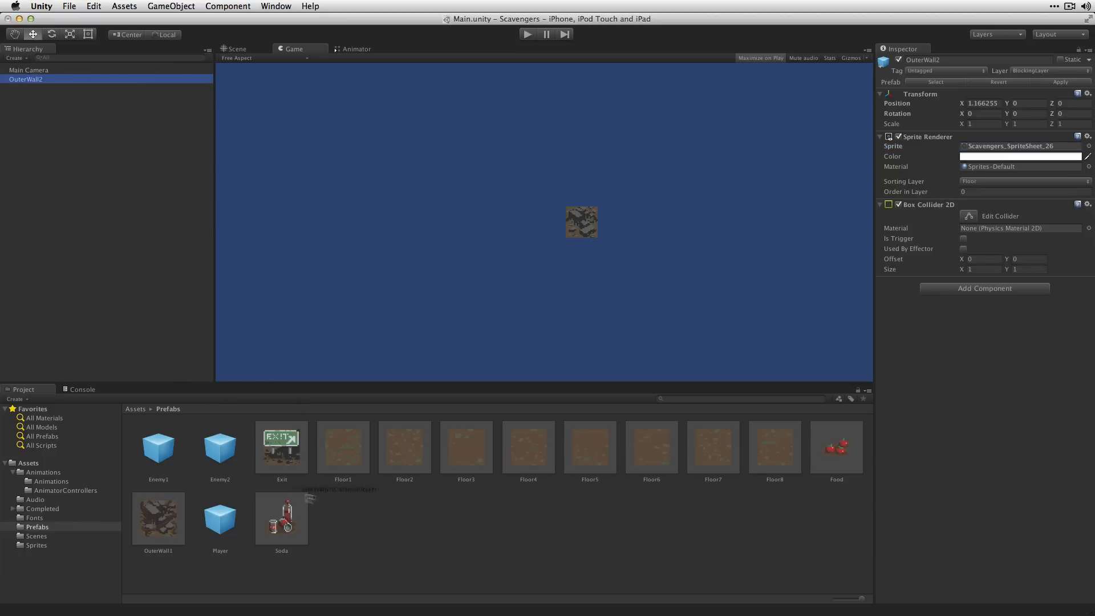
mouse_move(377, 521)
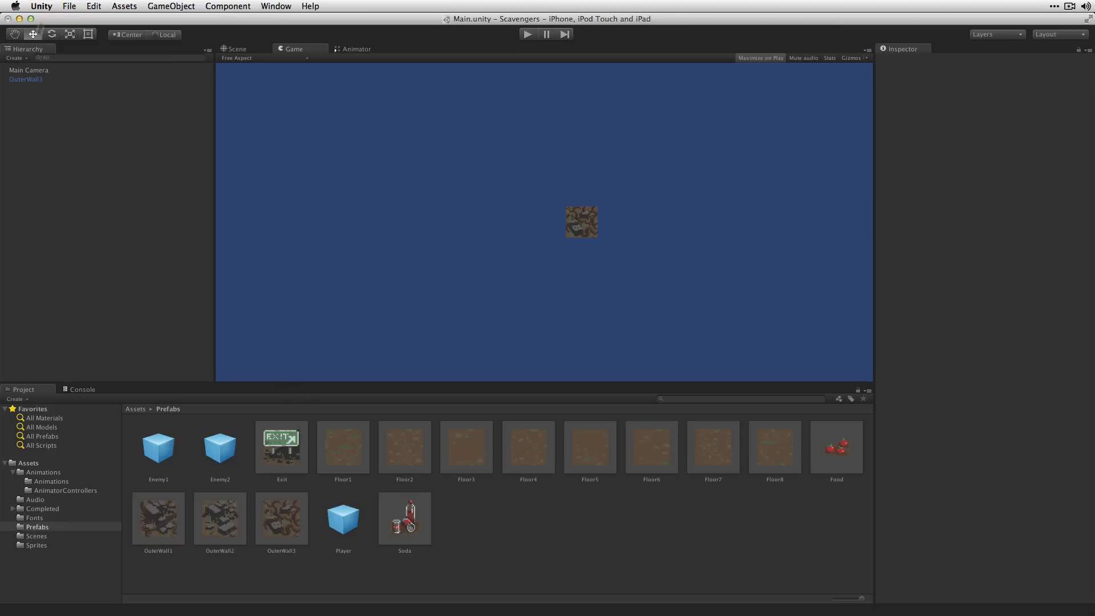
Rename the wall object Wall1 and give it the inner wall sprite Scavengers_SpriteSheet_21
left_click(25, 80)
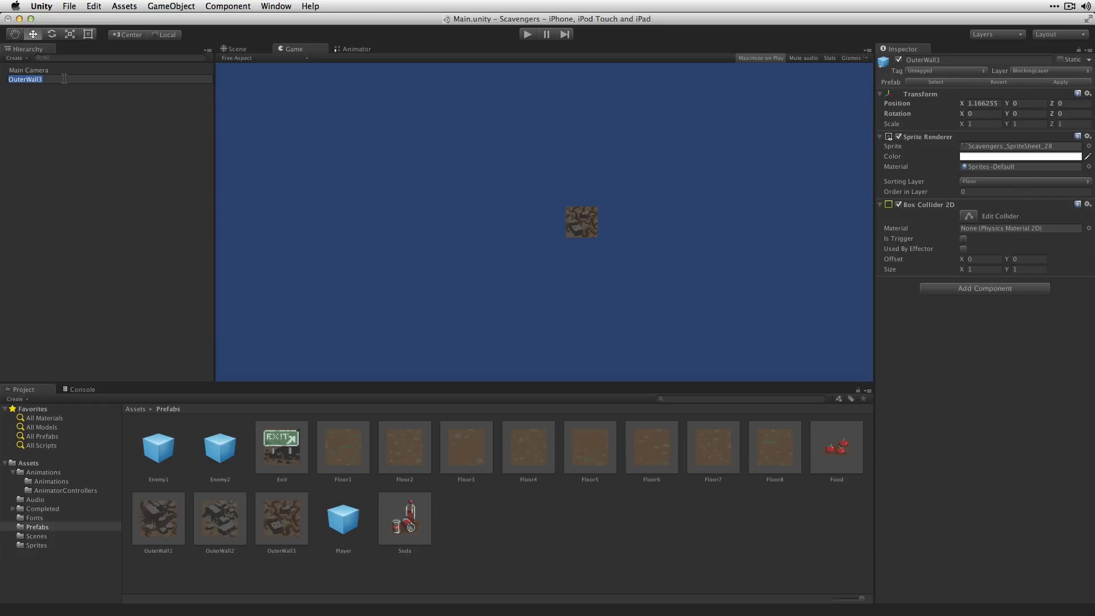
type("Wall1")
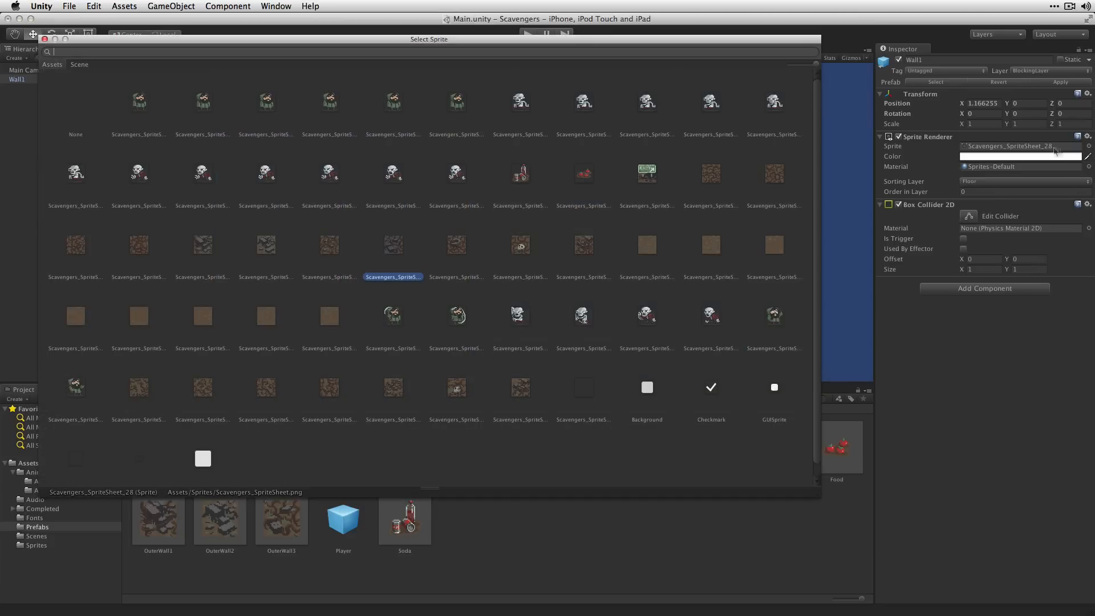
left_click(711, 174)
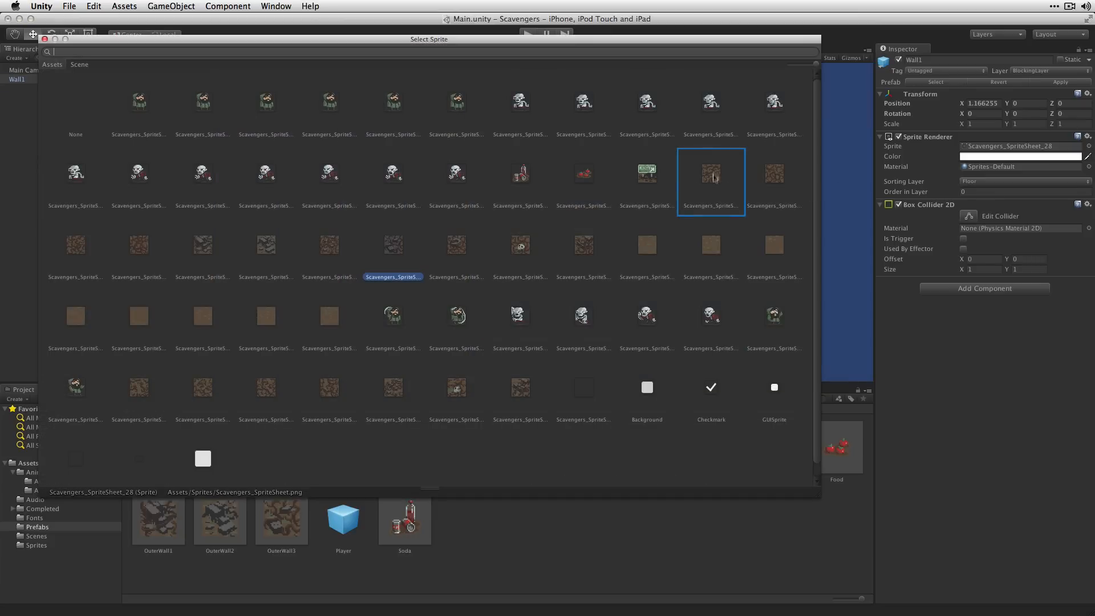
mouse_move(714, 181)
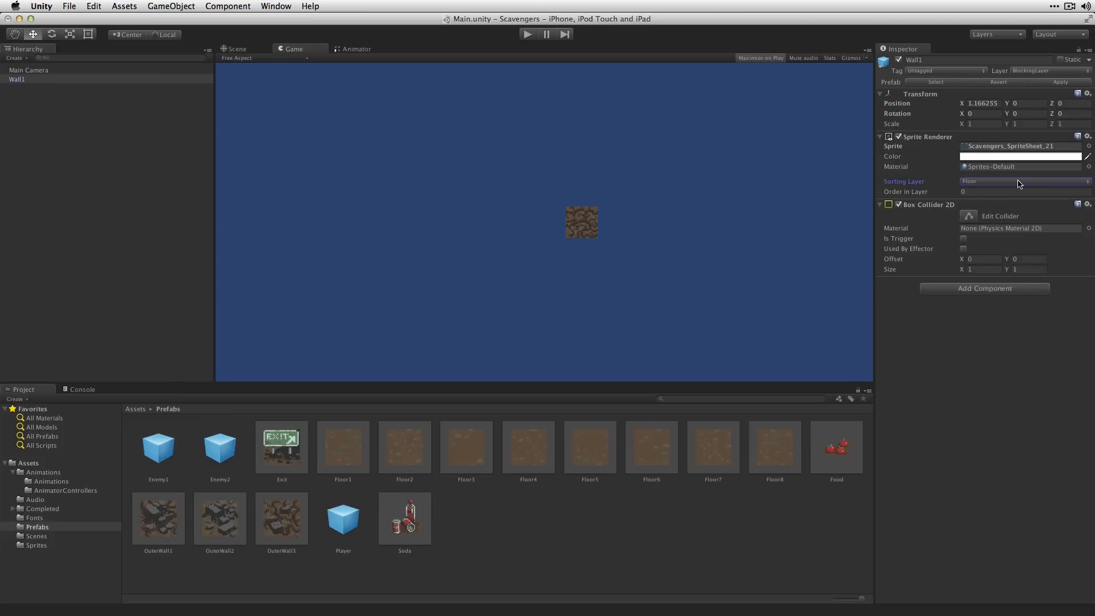
Put Wall1 on the Items sorting layer and save it as a prefab
left_click(1025, 180)
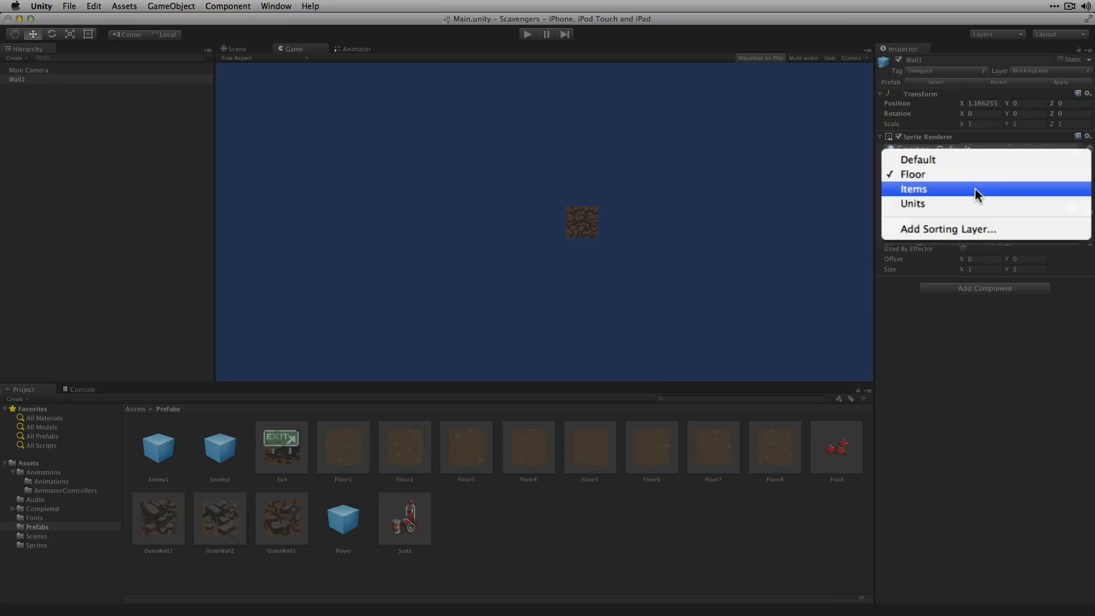
left_click(913, 189)
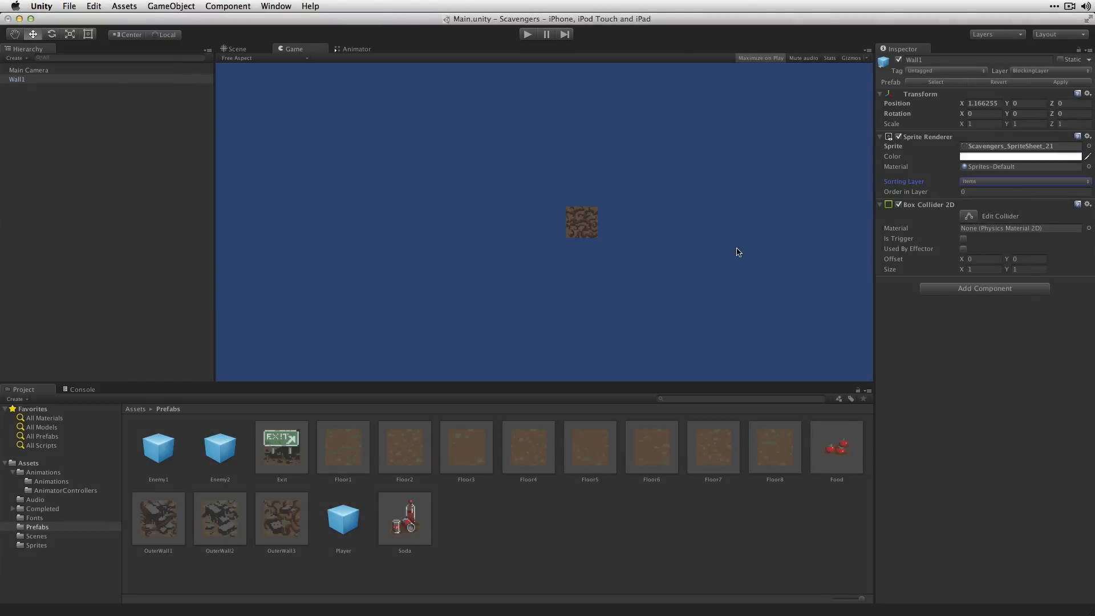
left_click(1048, 71)
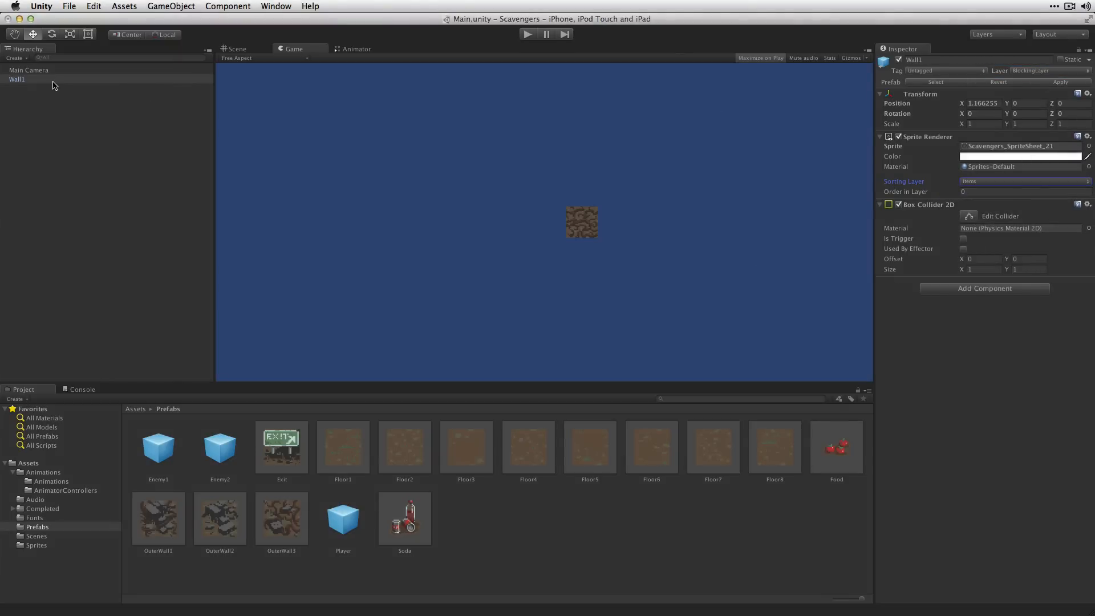
left_click(18, 80)
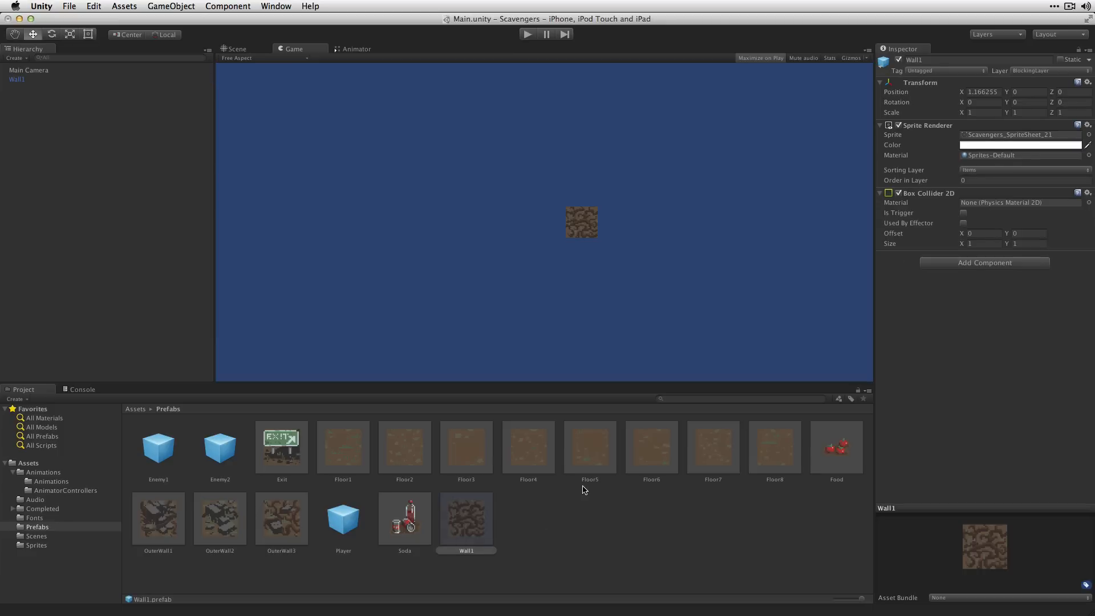
mouse_move(120, 97)
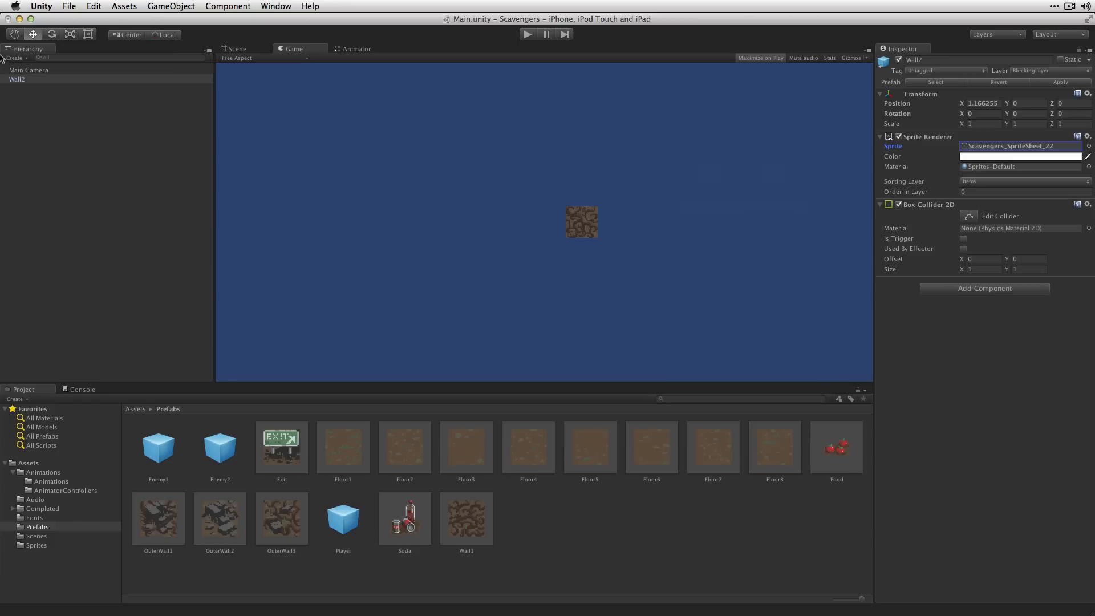
Save Wall2 through Wall7 as prefabs, each with a different inner wall sprite
left_click(528, 520)
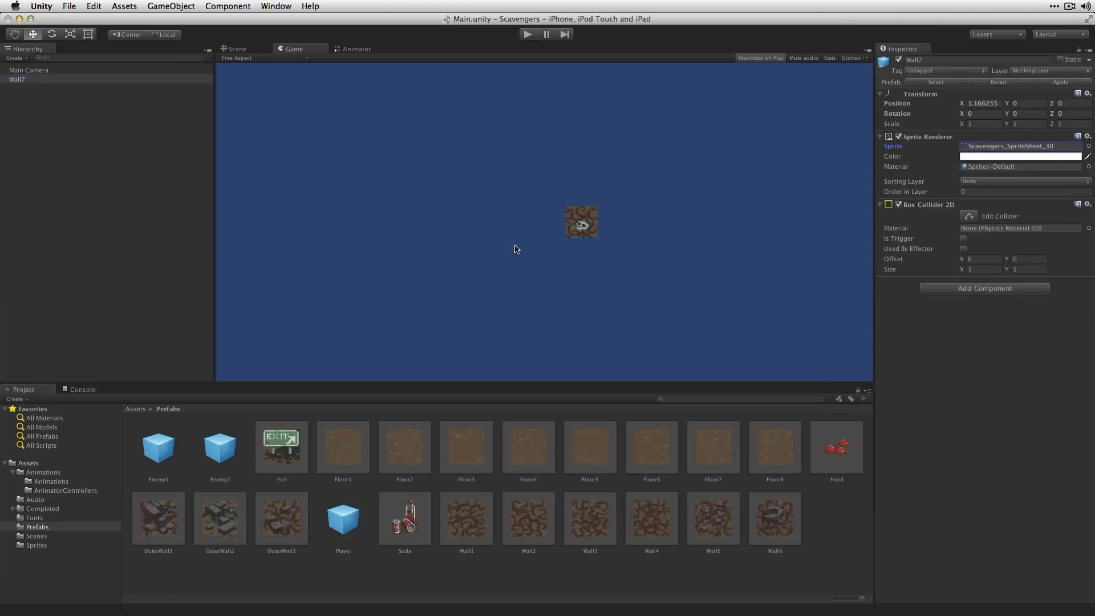
left_click(836, 518)
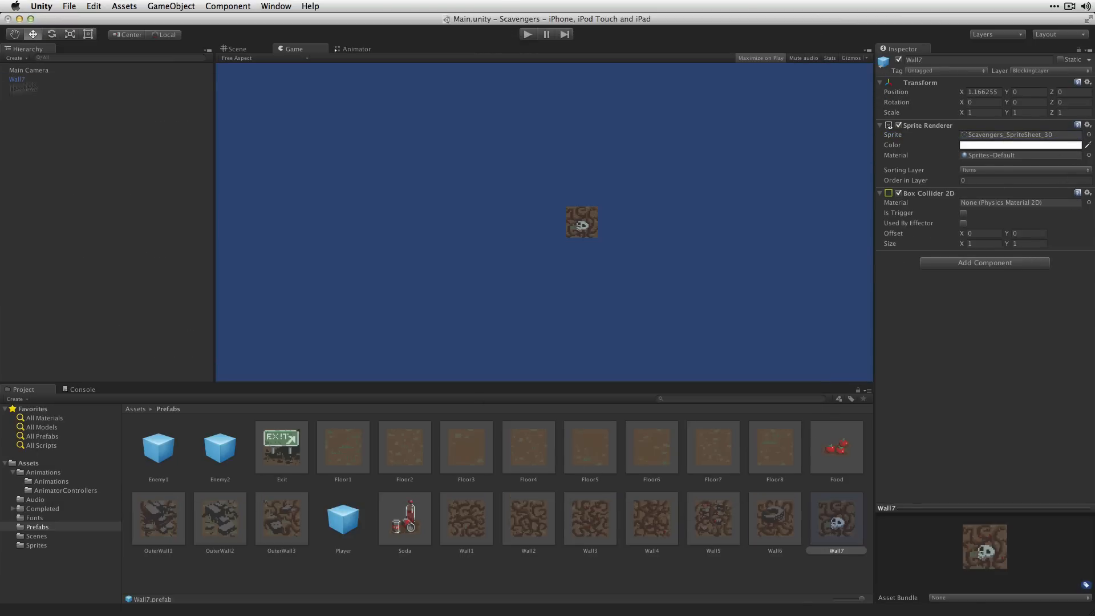